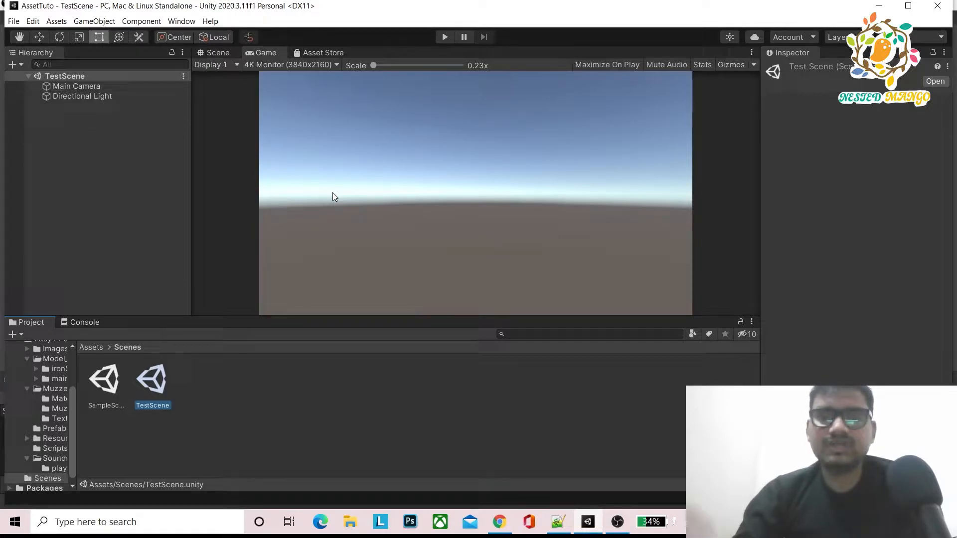
{"action": "mouse_move", "coordinate": [326, 206]}
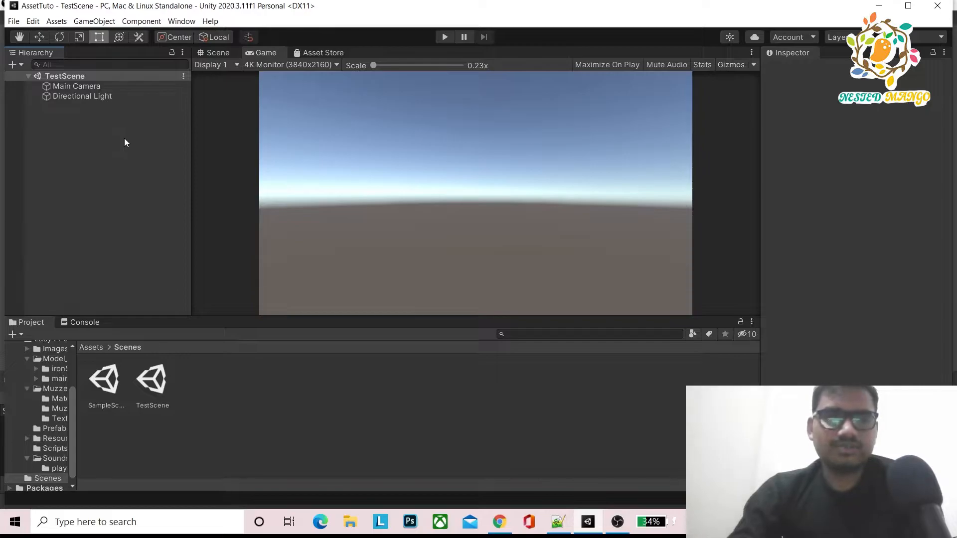
Add a UI Image from the Hierarchy, then inspect the new Canvas, EventSystem and Image.
{"action": "right_click", "coordinate": [125, 142]}
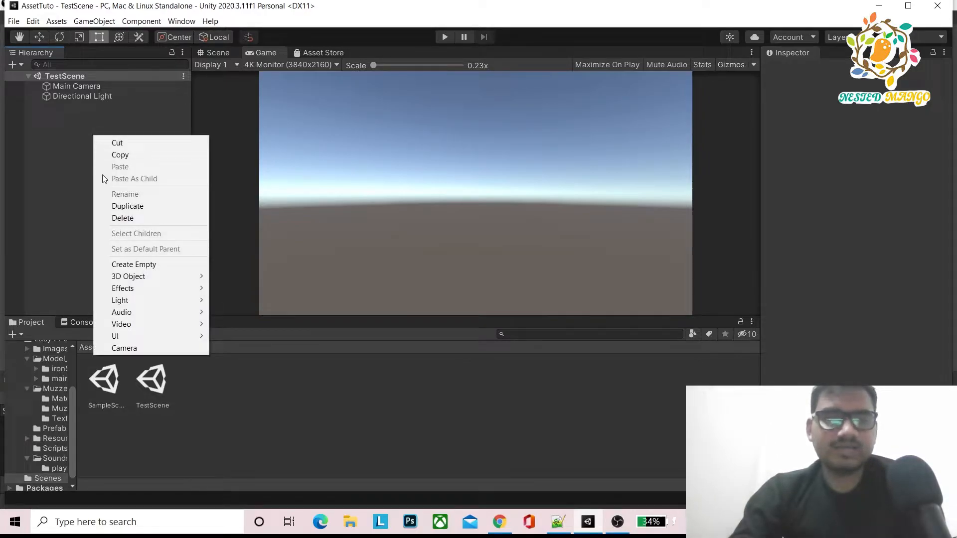
{"action": "left_click", "coordinate": [115, 337]}
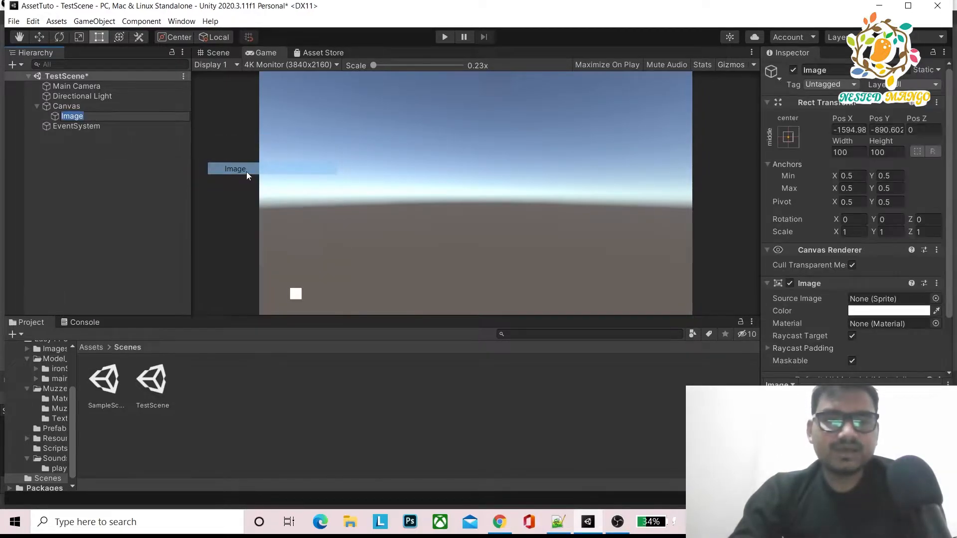
{"action": "left_click", "coordinate": [65, 106]}
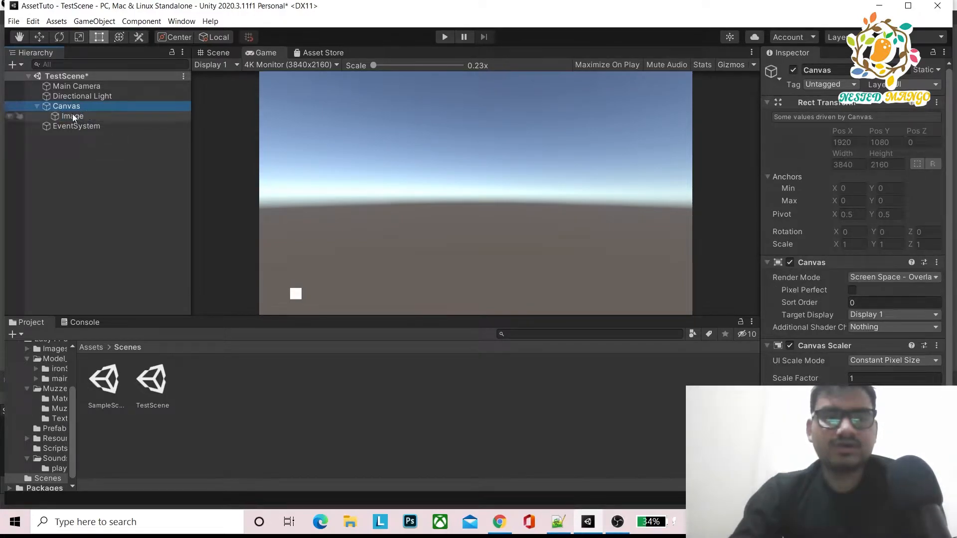
{"action": "left_click", "coordinate": [77, 126]}
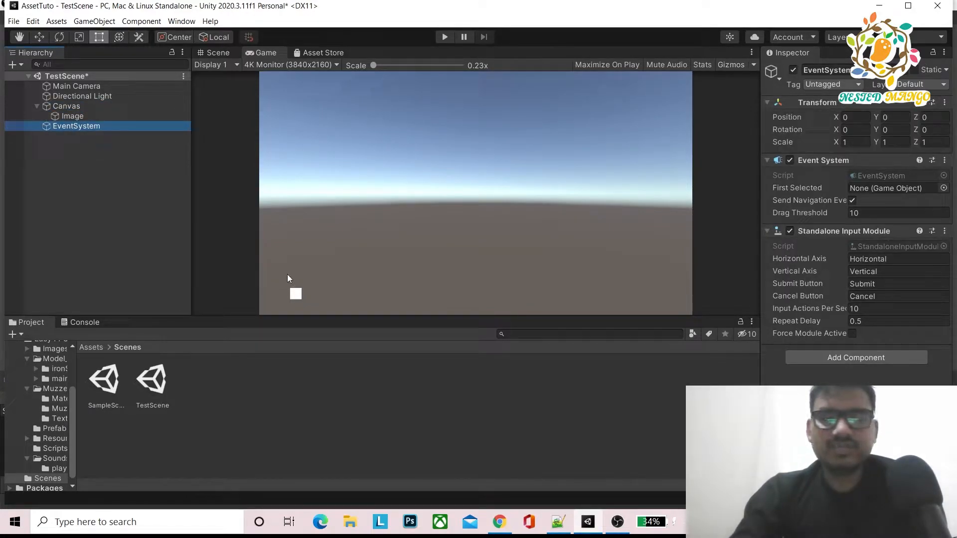
{"action": "left_click", "coordinate": [71, 116]}
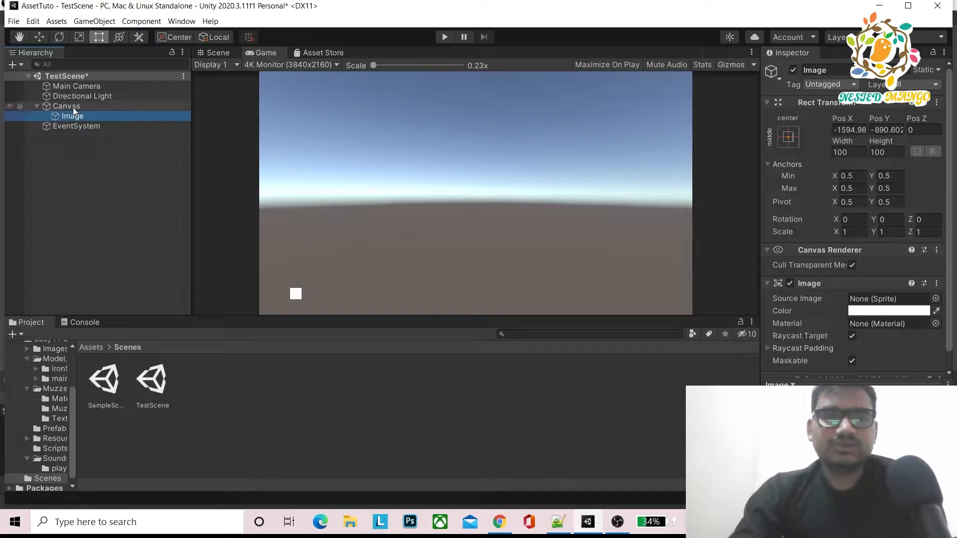
Preview the game at Free Aspect and 16:9, ending at 4K UHD 3840x2160, with Image selected.
{"action": "left_click", "coordinate": [290, 65]}
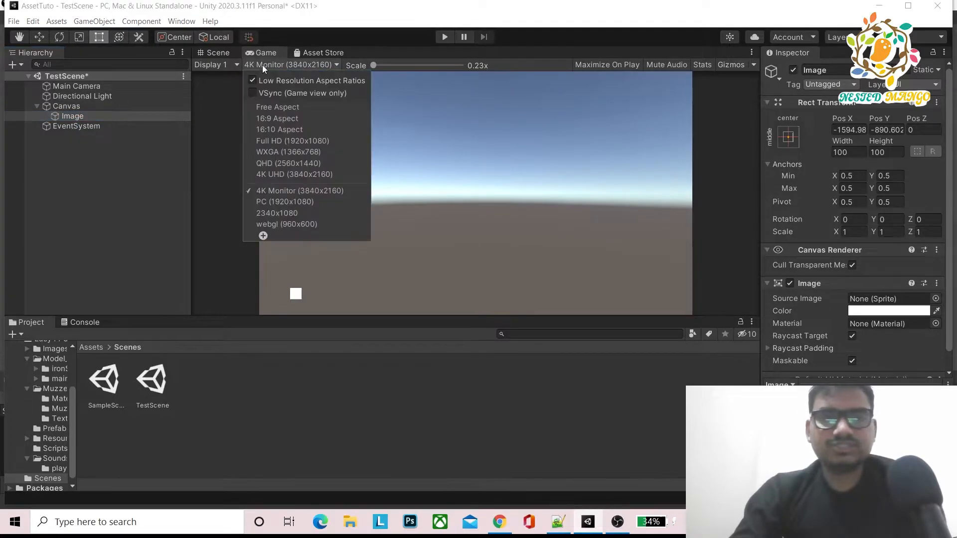
{"action": "mouse_move", "coordinate": [278, 119]}
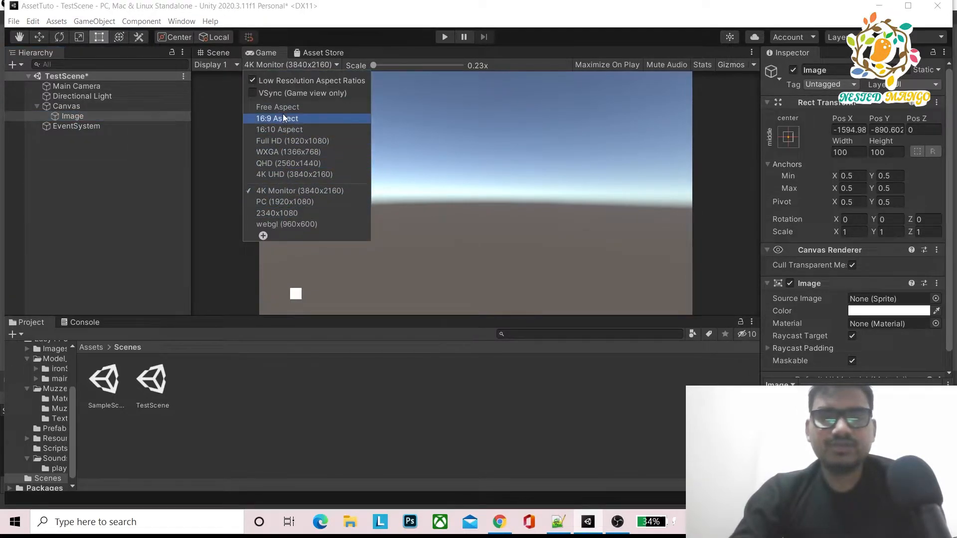
{"action": "left_click", "coordinate": [277, 107]}
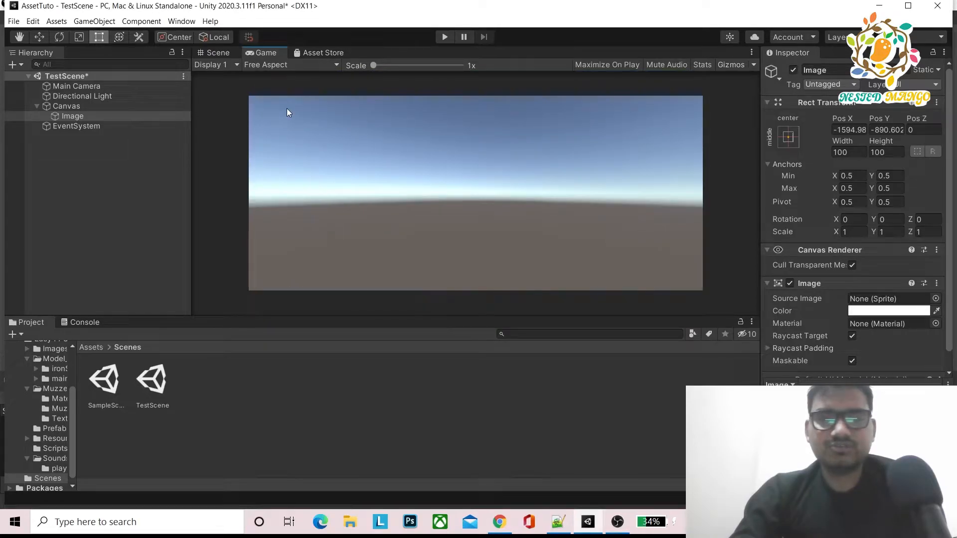
{"action": "left_click", "coordinate": [218, 52]}
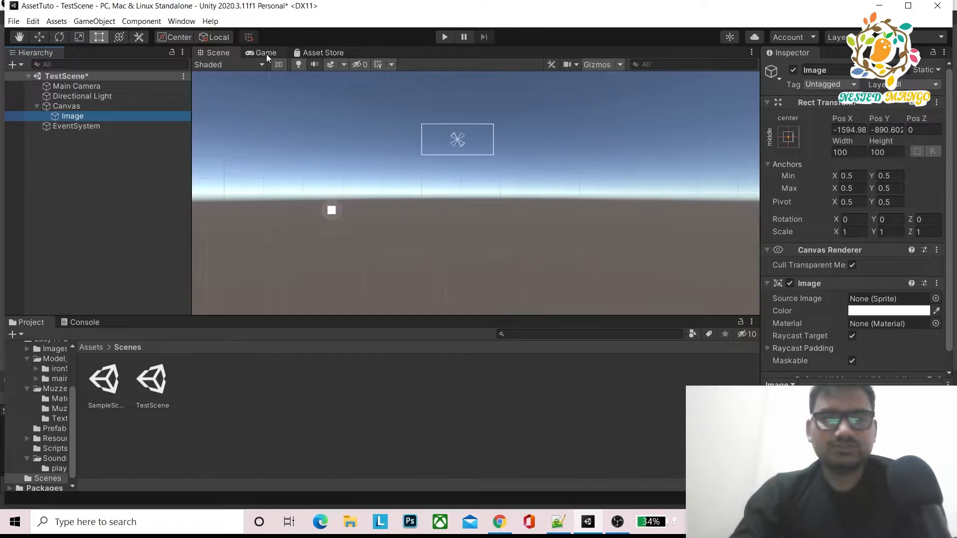
{"action": "left_click", "coordinate": [287, 65]}
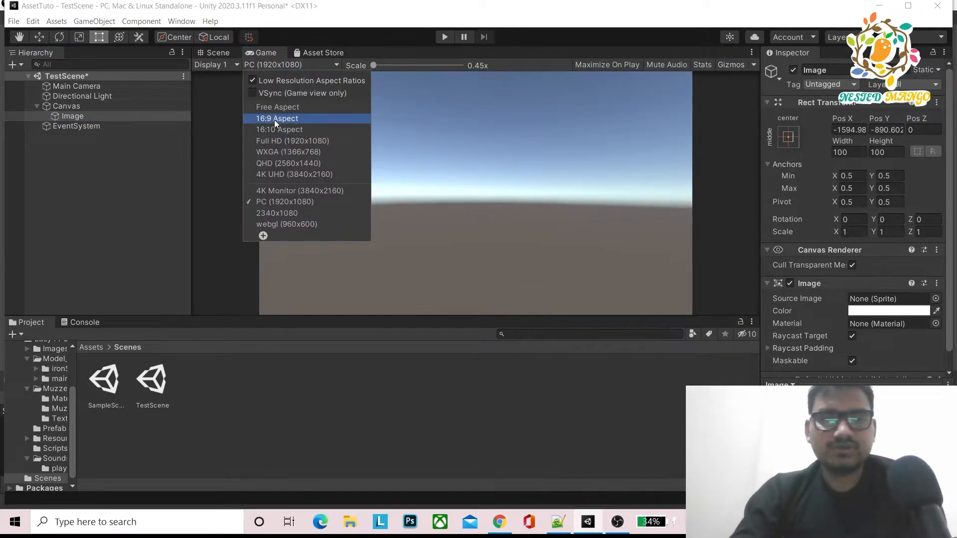
{"action": "left_click", "coordinate": [277, 118]}
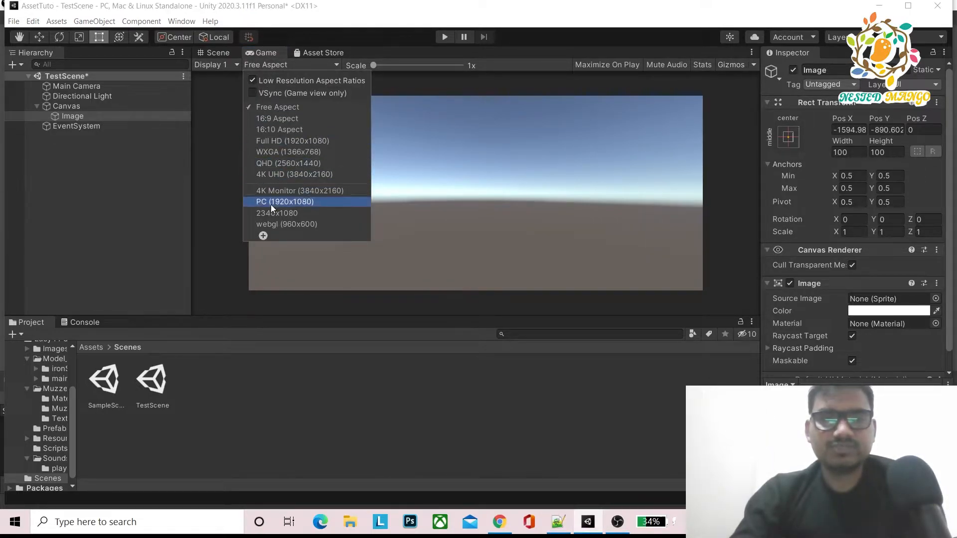
{"action": "left_click", "coordinate": [276, 117]}
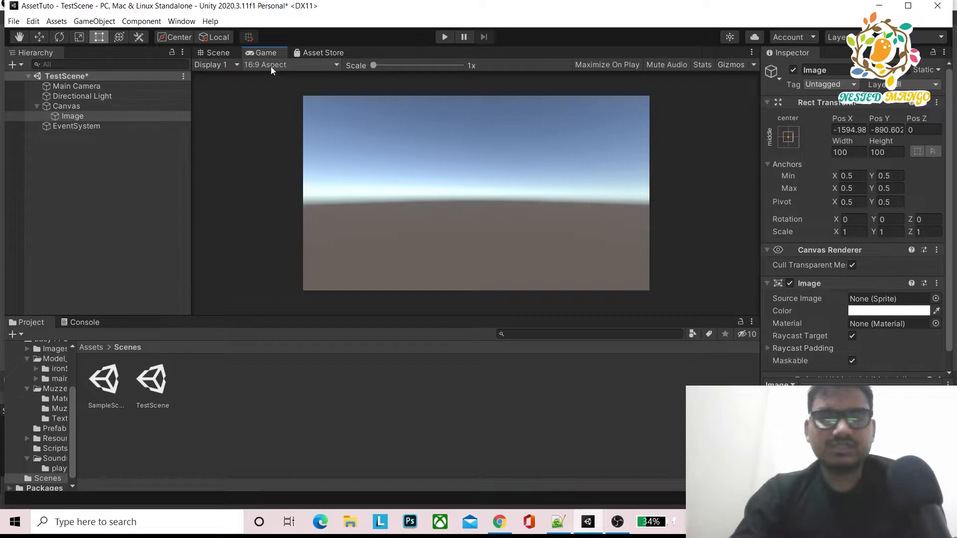
{"action": "left_click", "coordinate": [290, 64]}
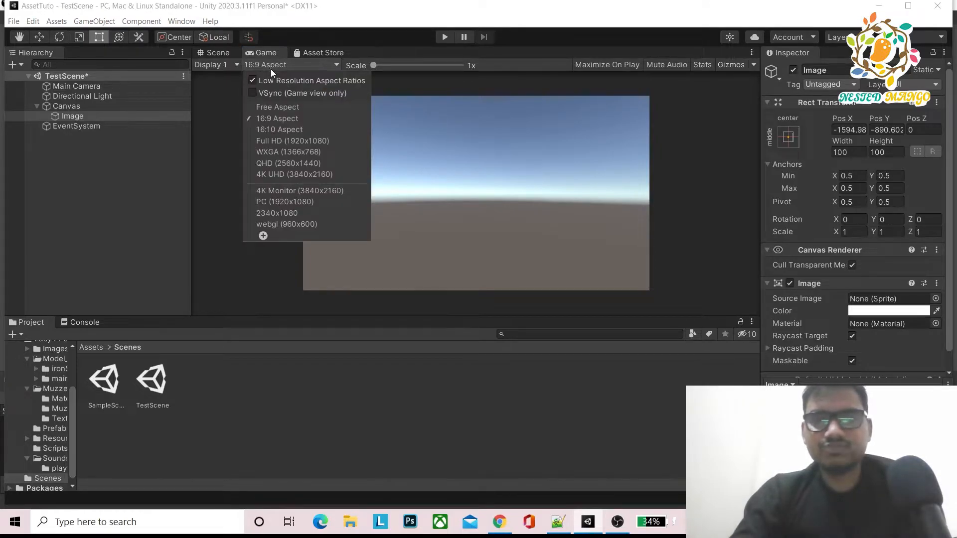
{"action": "left_click", "coordinate": [294, 173]}
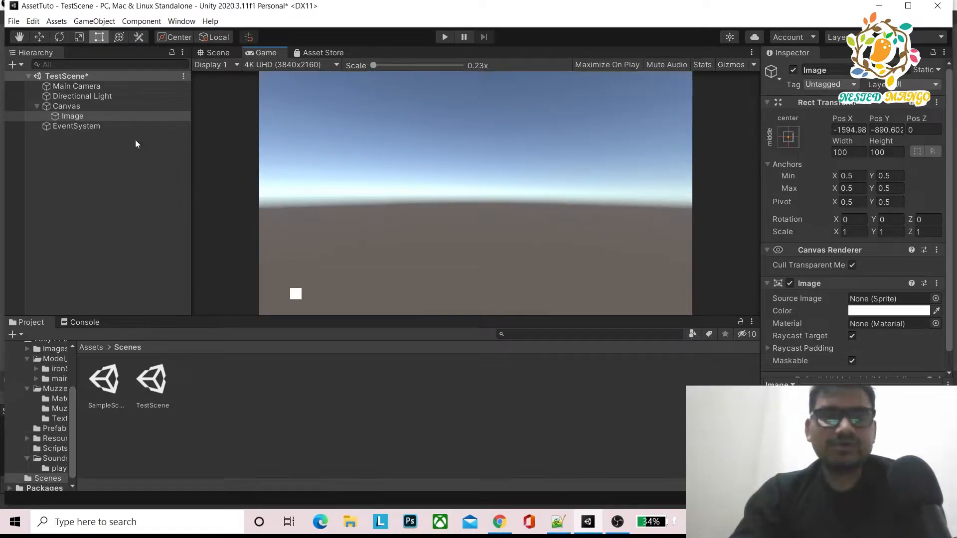
{"action": "left_click", "coordinate": [72, 116]}
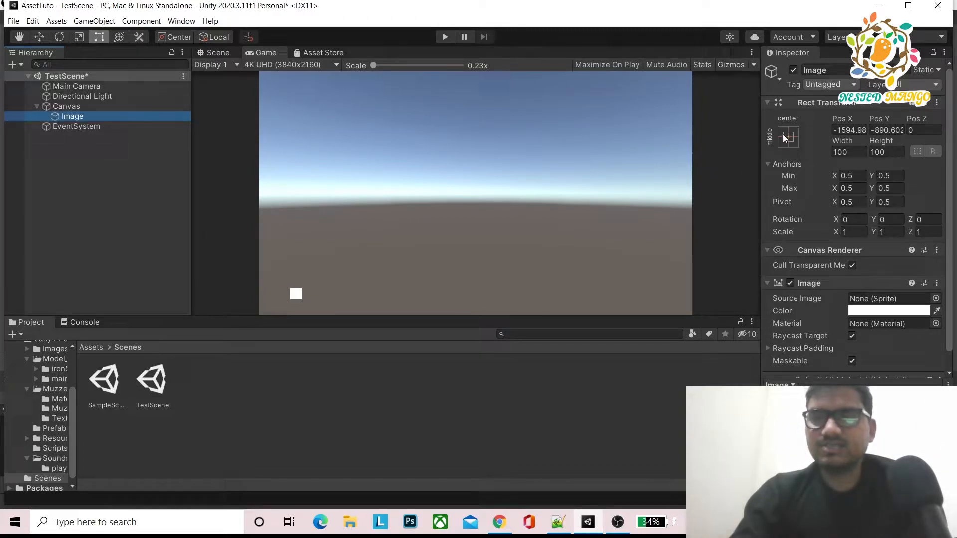
Set the Image's Rect Transform anchor preset to bottom-left.
{"action": "left_click", "coordinate": [788, 136]}
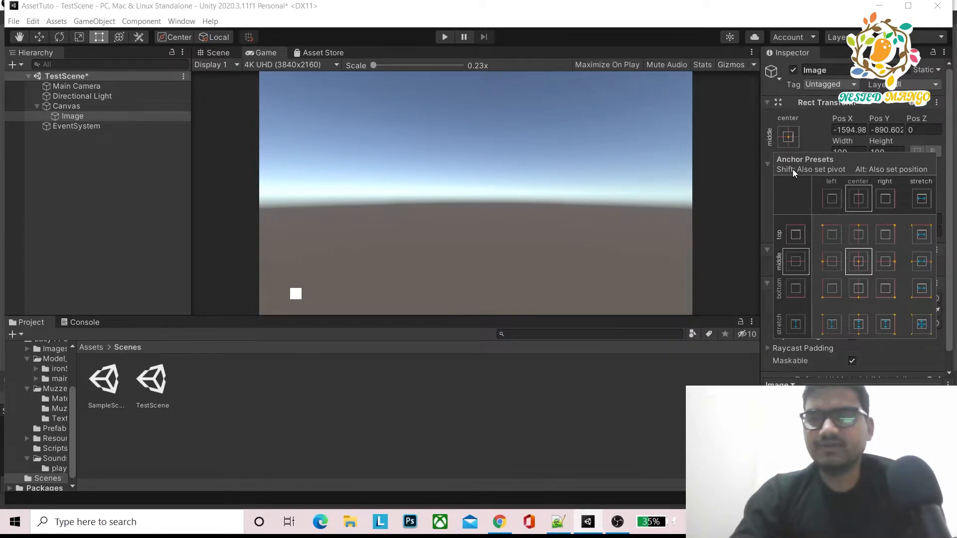
{"action": "mouse_move", "coordinate": [811, 225]}
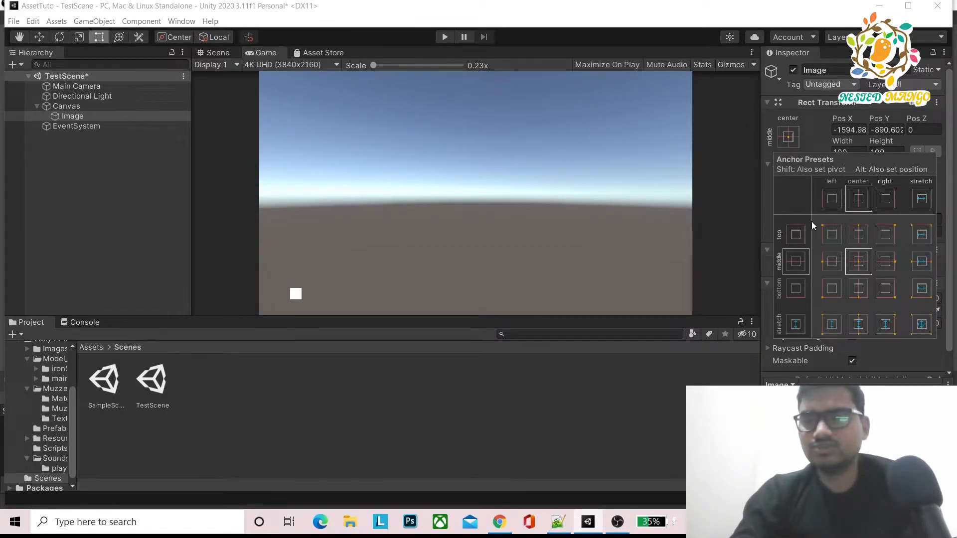
{"action": "mouse_move", "coordinate": [835, 302]}
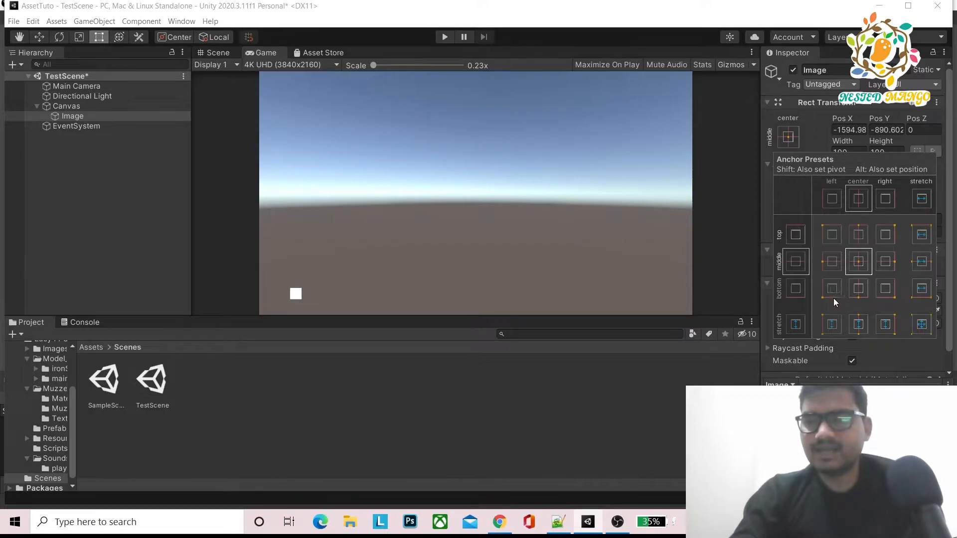
{"action": "left_click", "coordinate": [831, 288]}
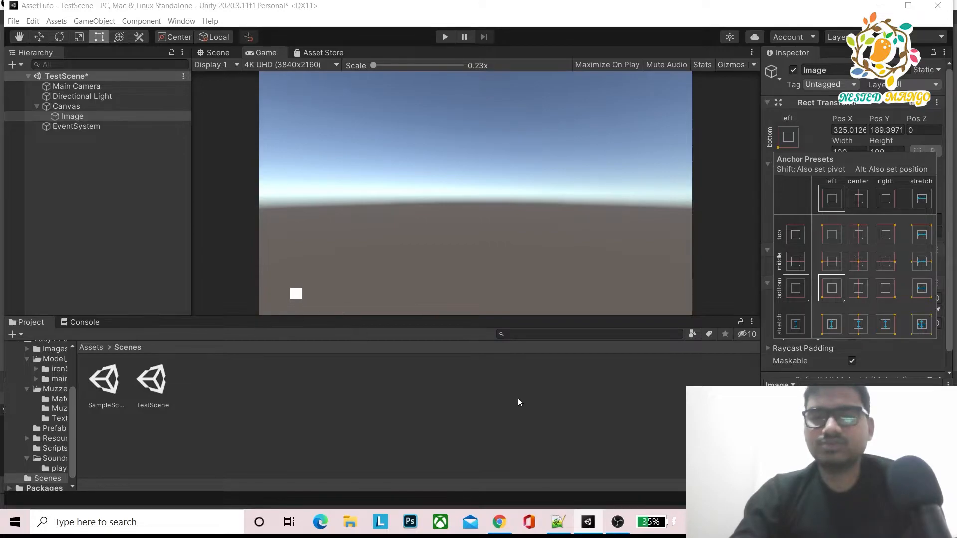
Preview the anchored Image at Free Aspect, webgl 960x600 and WXGA 1366x768, then reselect Image.
{"action": "left_click", "coordinate": [290, 65]}
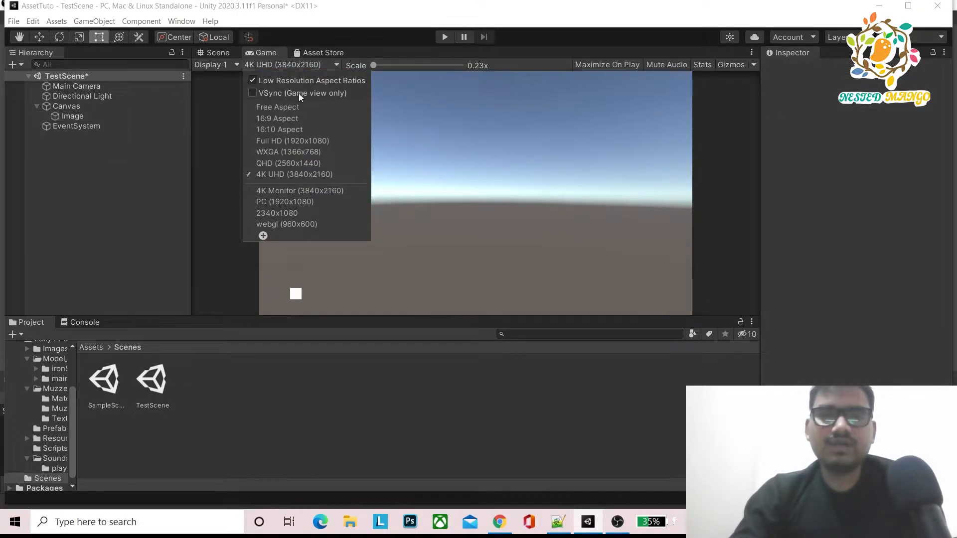
{"action": "left_click", "coordinate": [277, 107]}
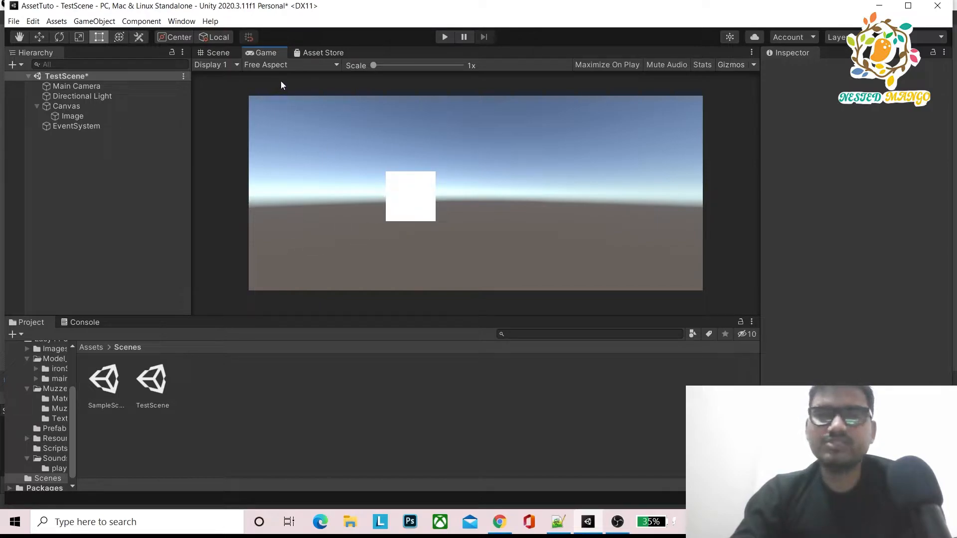
{"action": "mouse_move", "coordinate": [412, 194]}
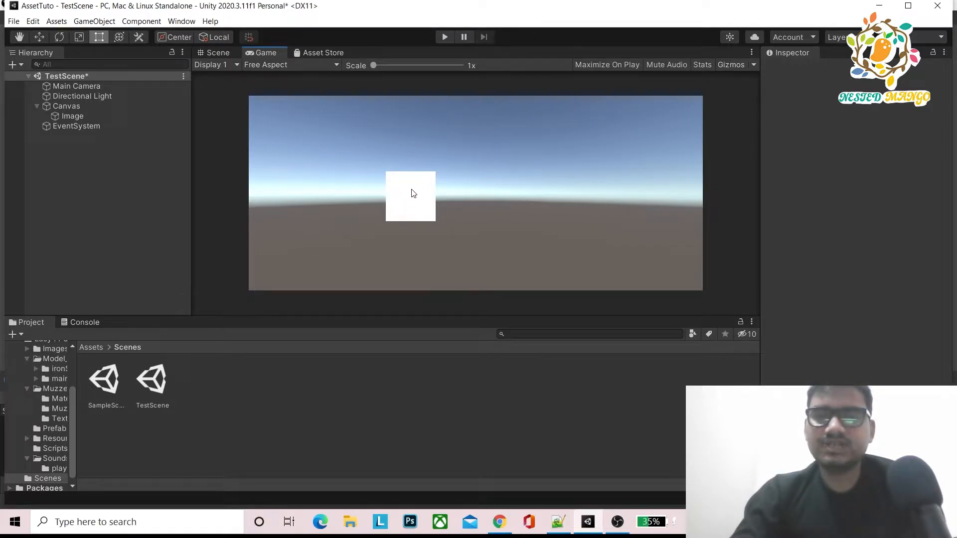
{"action": "left_click", "coordinate": [290, 65]}
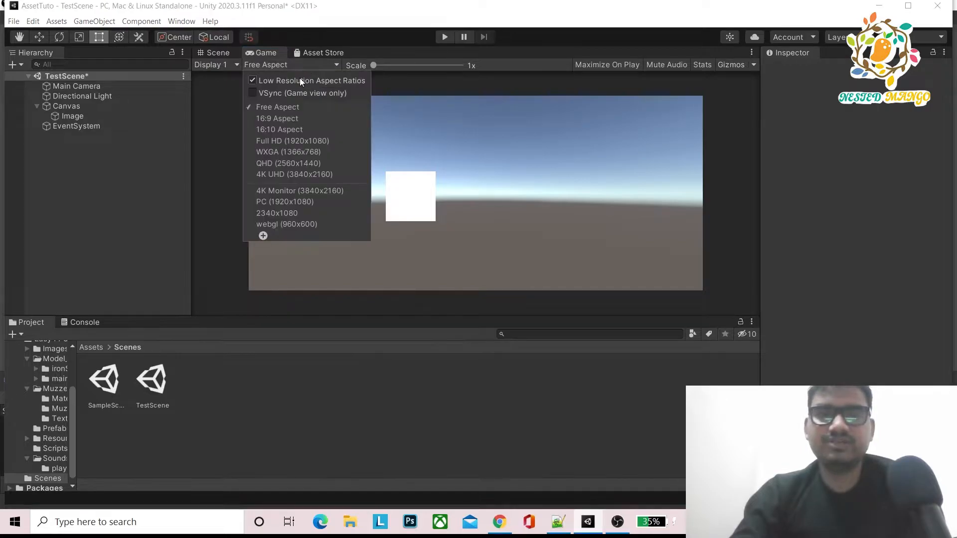
{"action": "left_click", "coordinate": [286, 224]}
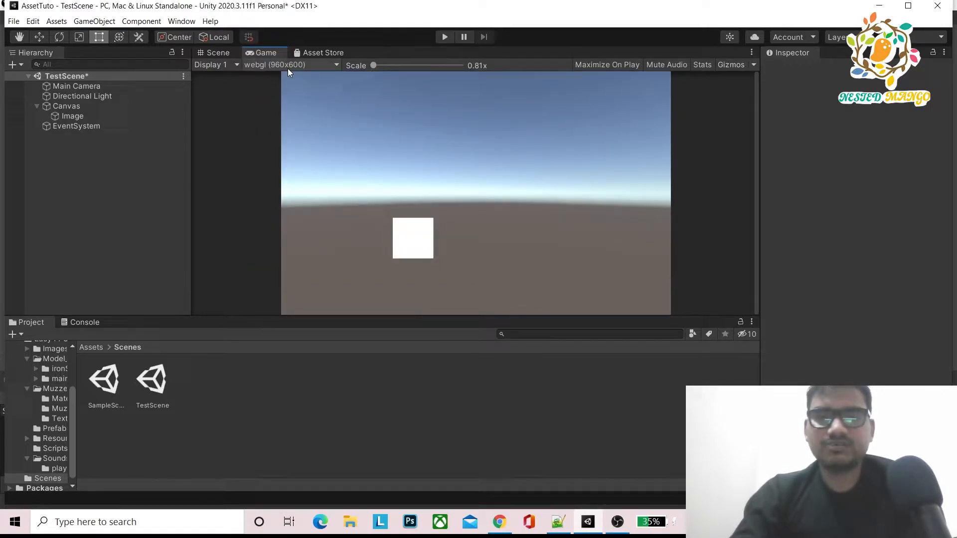
{"action": "left_click", "coordinate": [290, 65]}
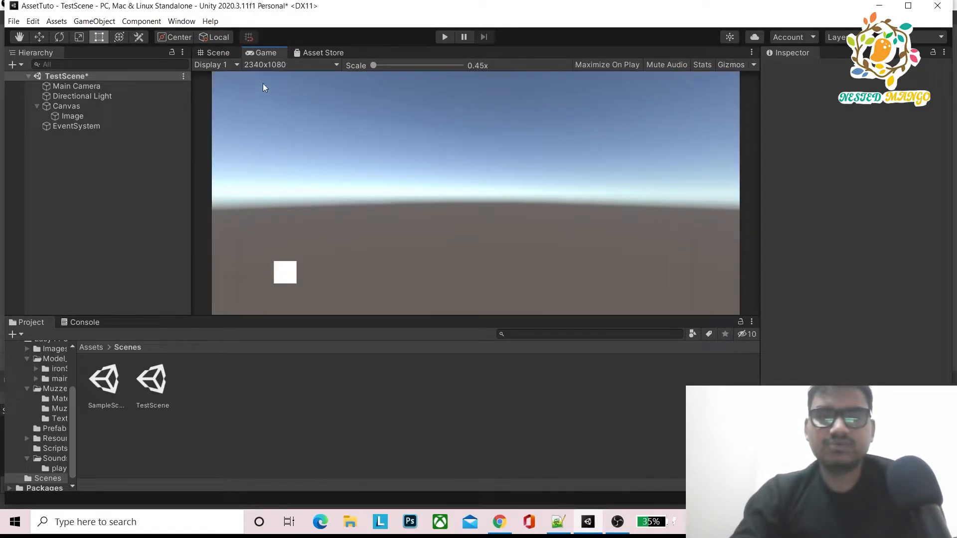
{"action": "left_click", "coordinate": [291, 65]}
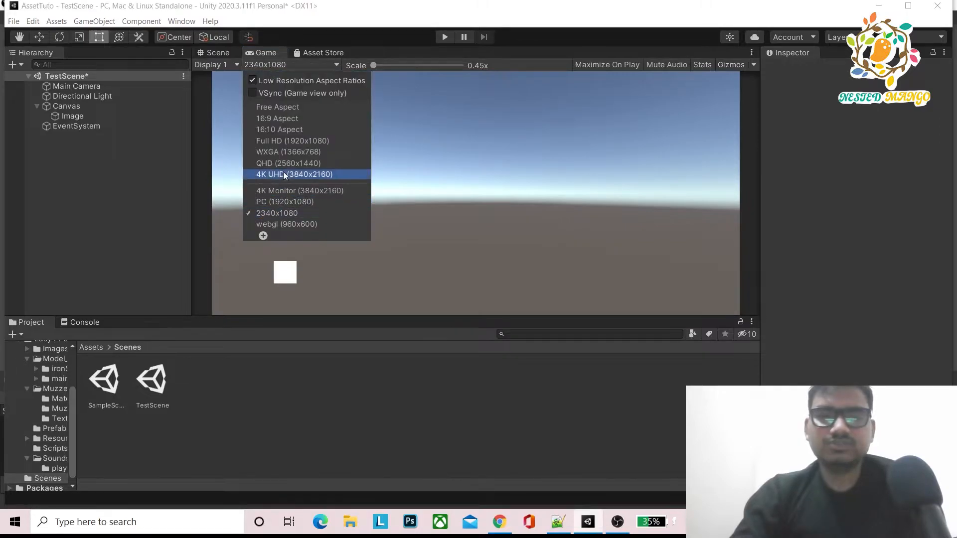
{"action": "left_click", "coordinate": [288, 151]}
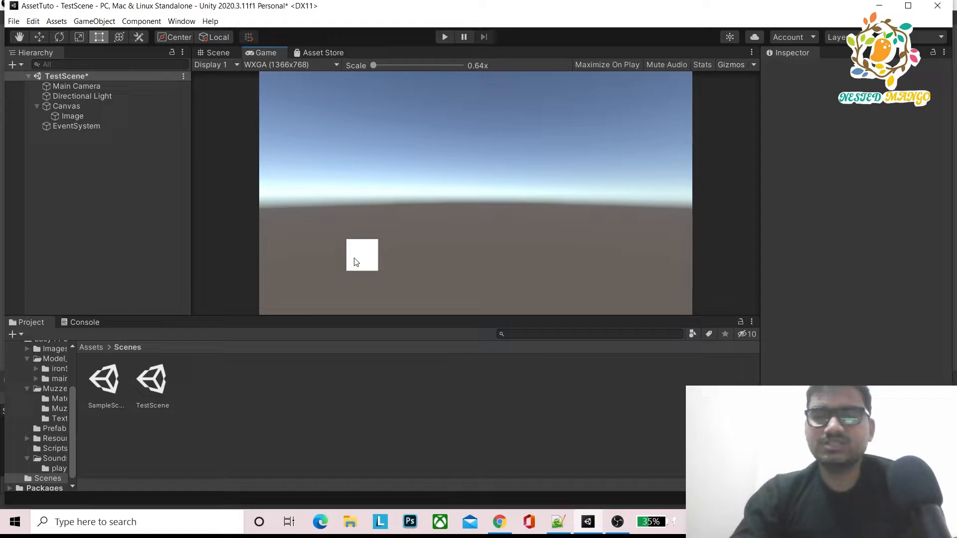
{"action": "mouse_move", "coordinate": [323, 296]}
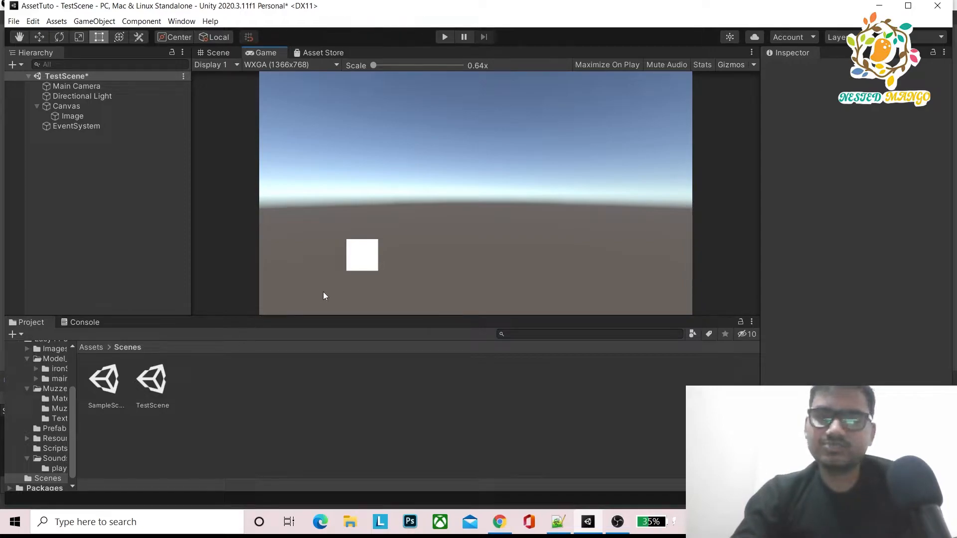
{"action": "mouse_move", "coordinate": [351, 281]}
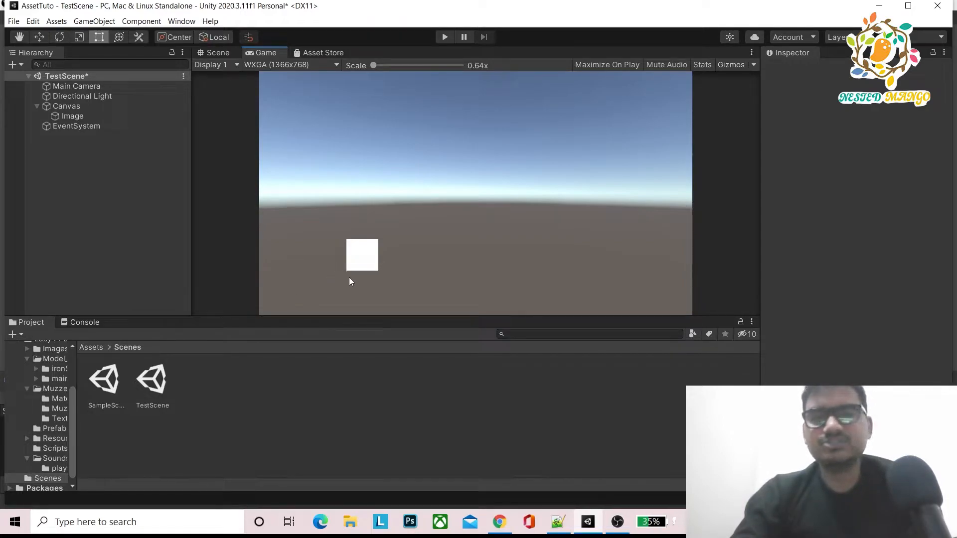
{"action": "left_click", "coordinate": [72, 116]}
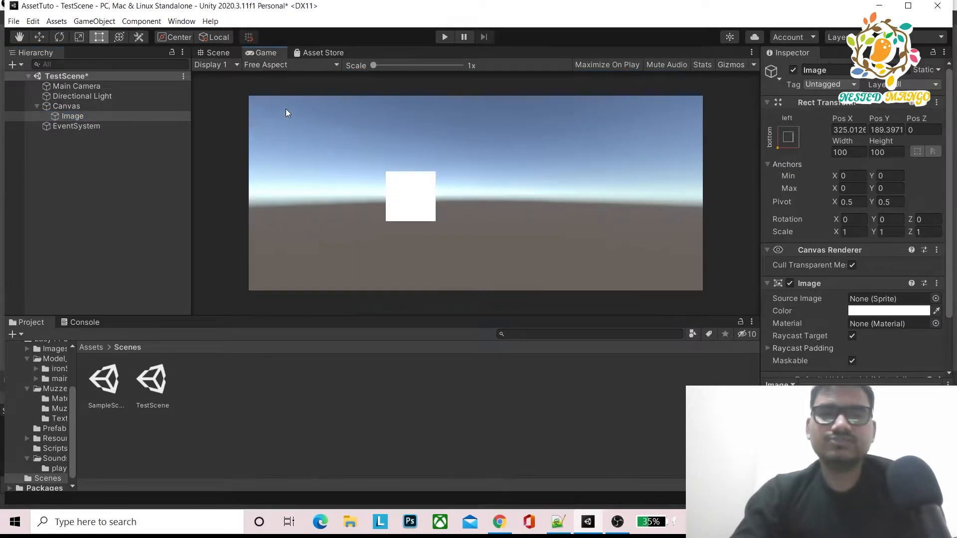
{"action": "left_click", "coordinate": [265, 65]}
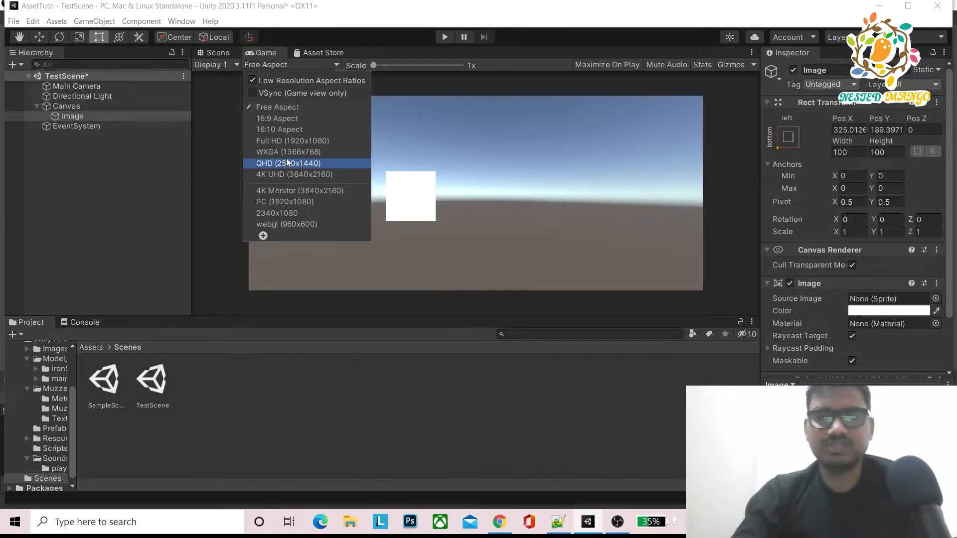
Preview at 4K Monitor, select Canvas and bring up the Canvas Scaler's UI Scale Mode options.
{"action": "left_click", "coordinate": [299, 190]}
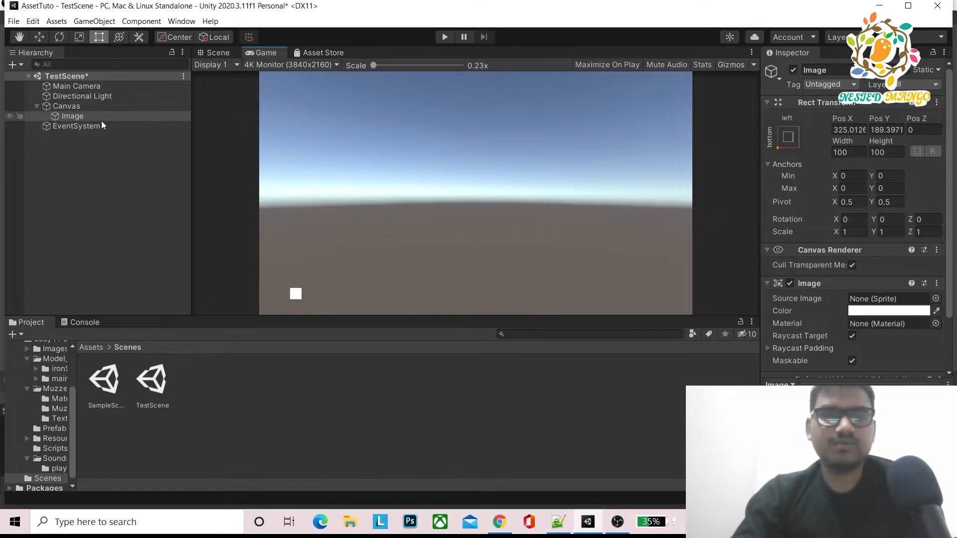
{"action": "left_click", "coordinate": [66, 105]}
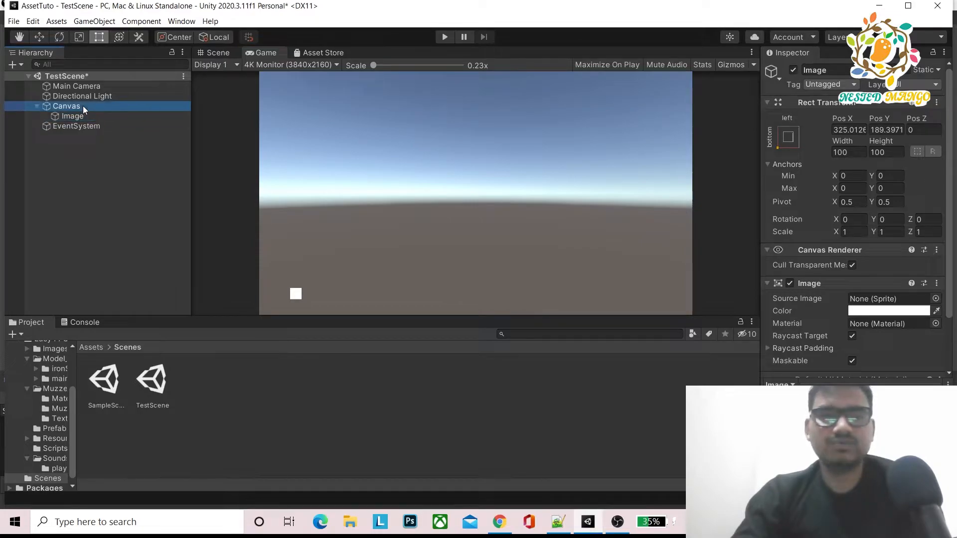
{"action": "left_click", "coordinate": [66, 106]}
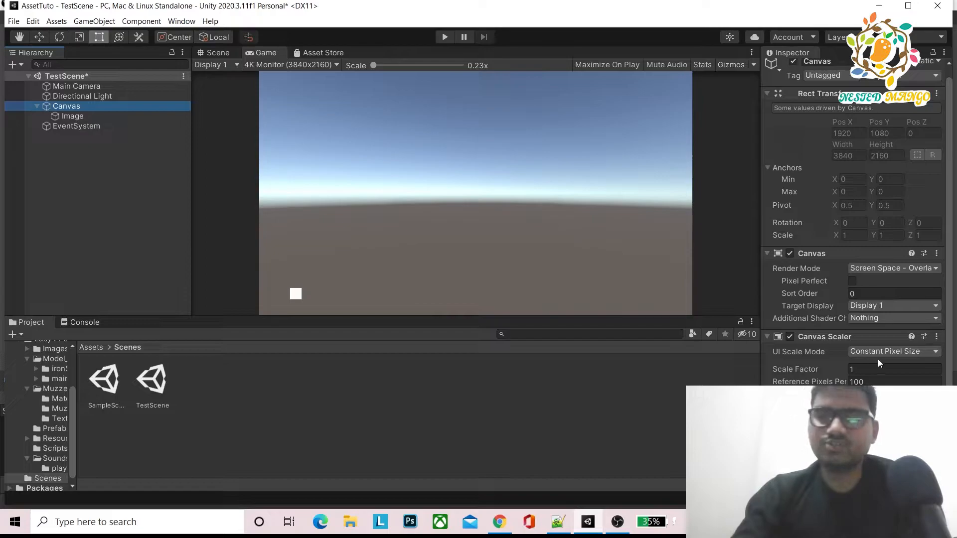
{"action": "left_click", "coordinate": [892, 351]}
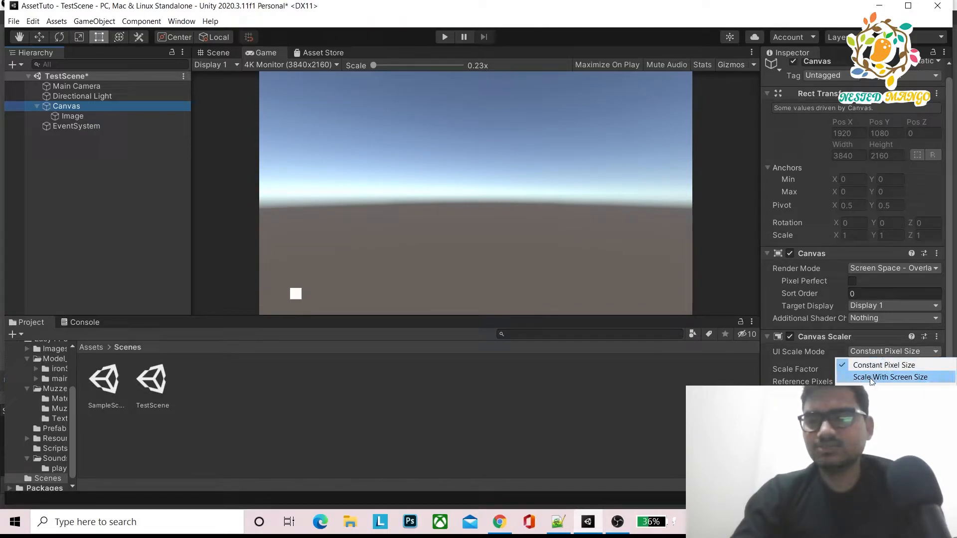
Set Canvas Scaler to Scale With Screen Size at 2340x1080 reference, then check the Game view.
{"action": "left_click", "coordinate": [890, 377]}
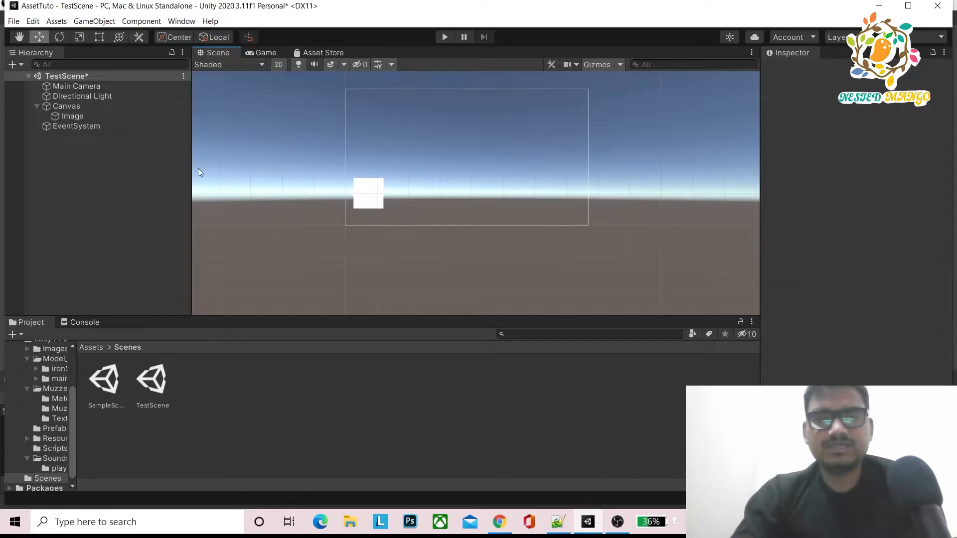
{"action": "left_click", "coordinate": [66, 105]}
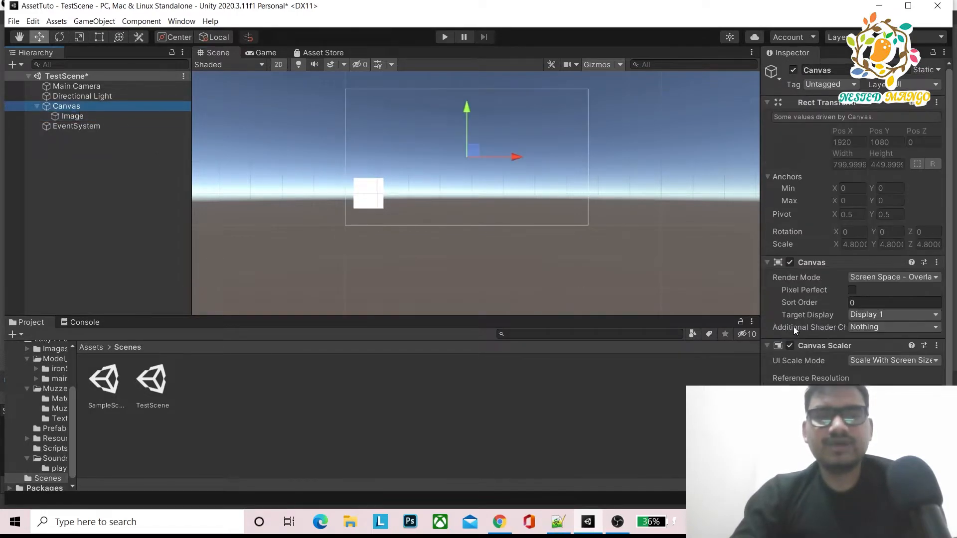
{"action": "scroll", "scroll_direction": "down", "scroll_amount": 3}
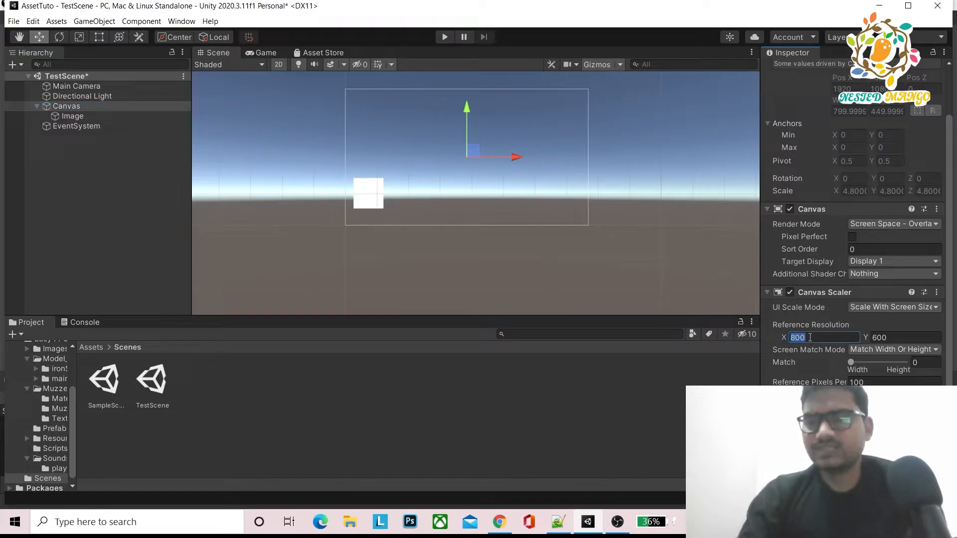
{"action": "type", "text": "2340"}
{"action": "left_click", "coordinate": [904, 337]}
{"action": "type", "text": "1080"}
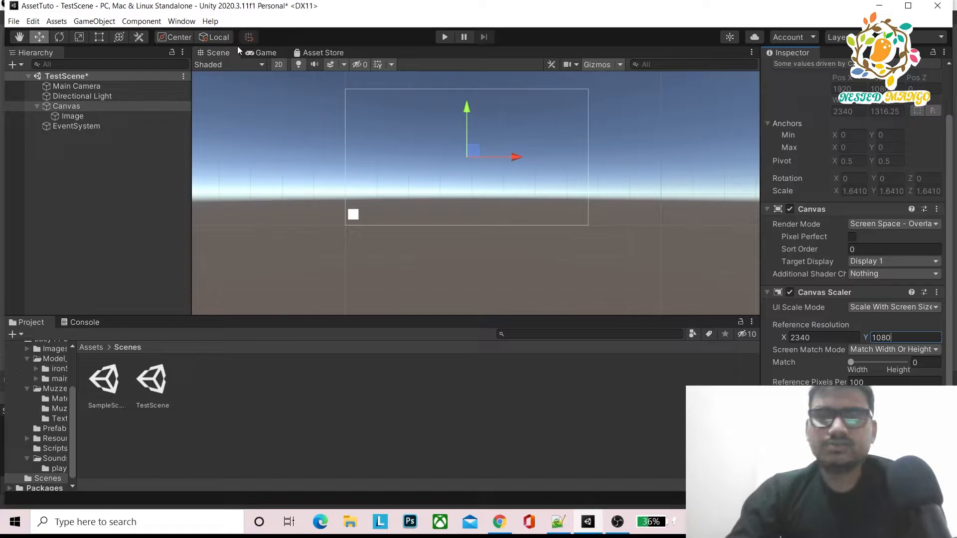
{"action": "left_click", "coordinate": [265, 53]}
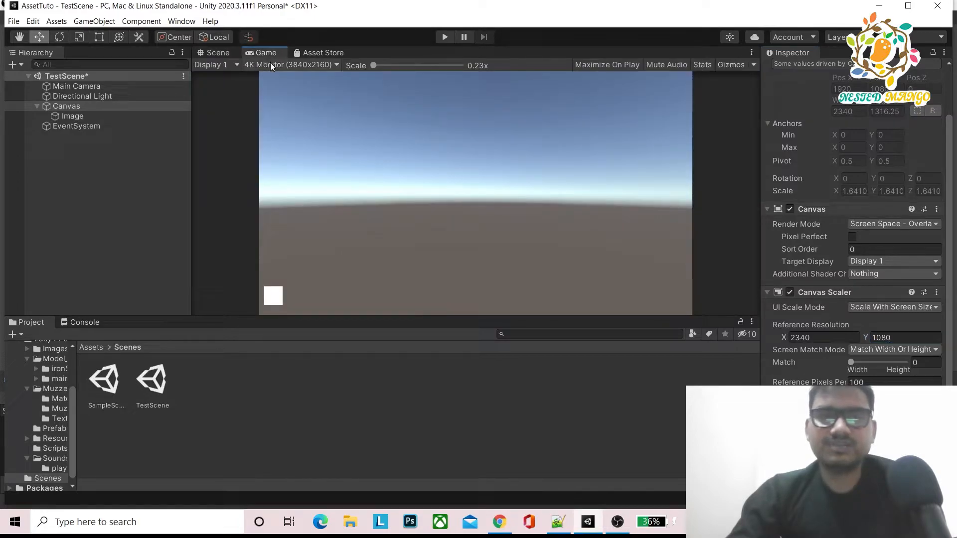
{"action": "left_click", "coordinate": [290, 65]}
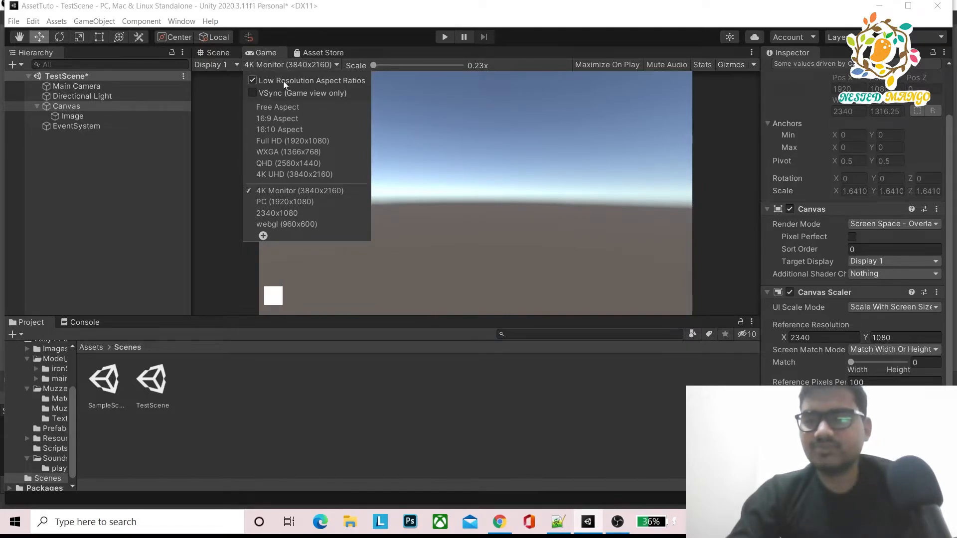
{"action": "left_click", "coordinate": [251, 80]}
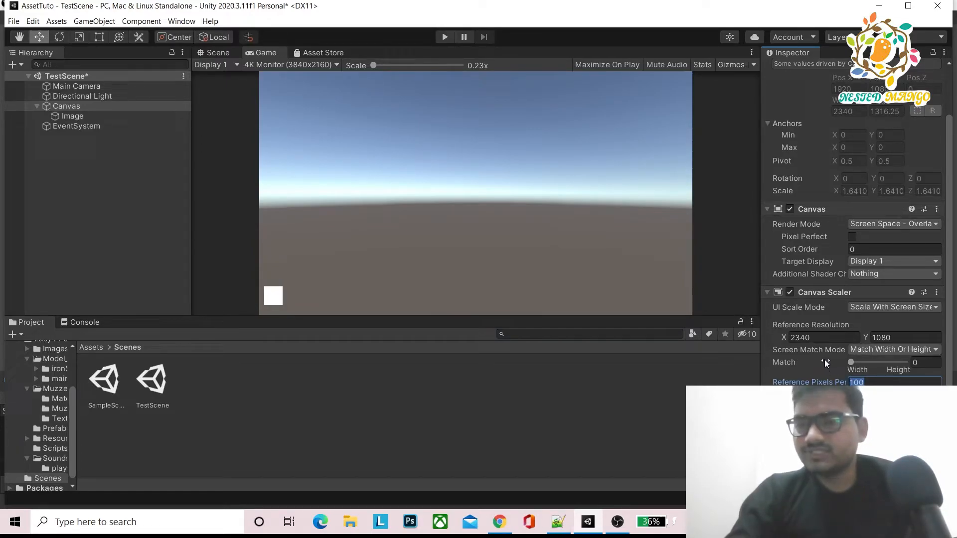
Keep Match Width Or Height and drag the Match slider to 0.5.
{"action": "left_click", "coordinate": [893, 349]}
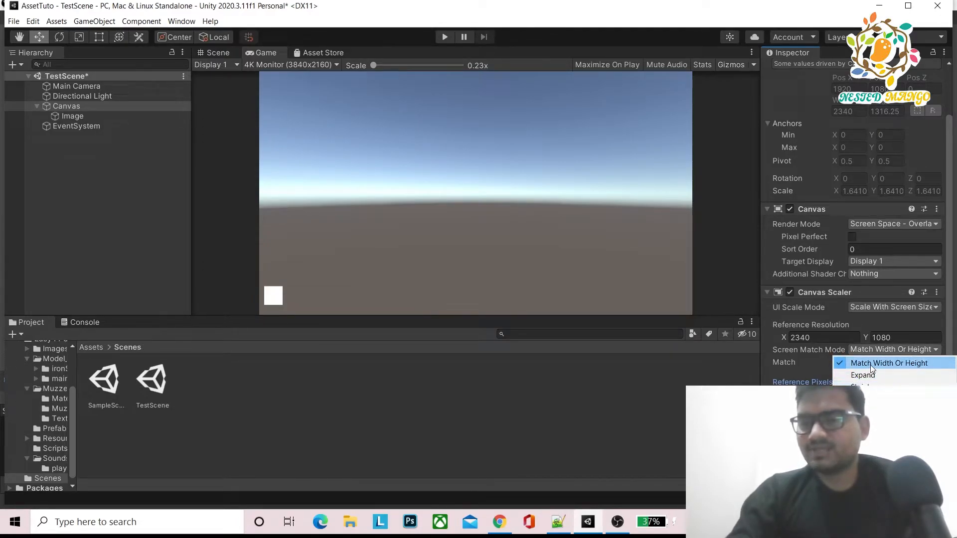
{"action": "left_click", "coordinate": [889, 363]}
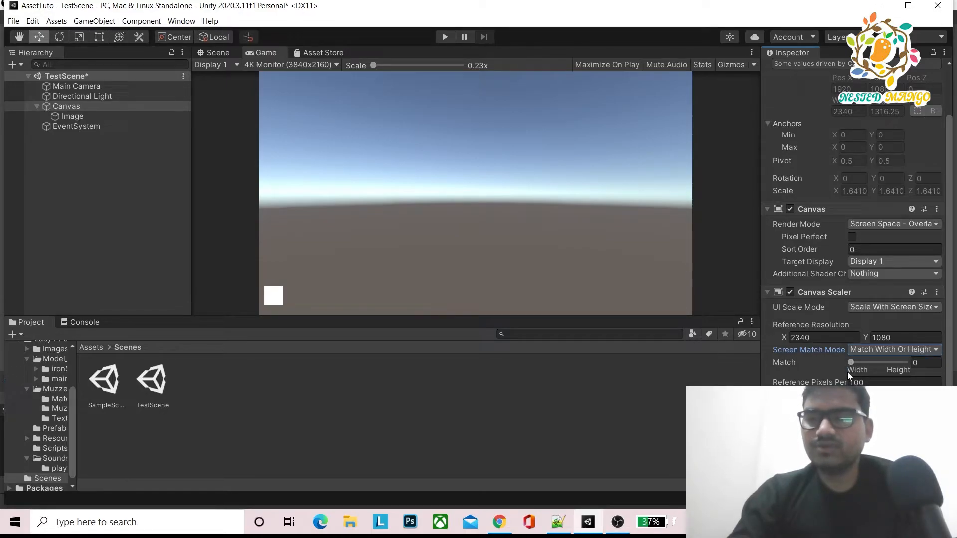
{"action": "left_click_drag", "start_coordinate": [850, 362], "coordinate": [868, 362]}
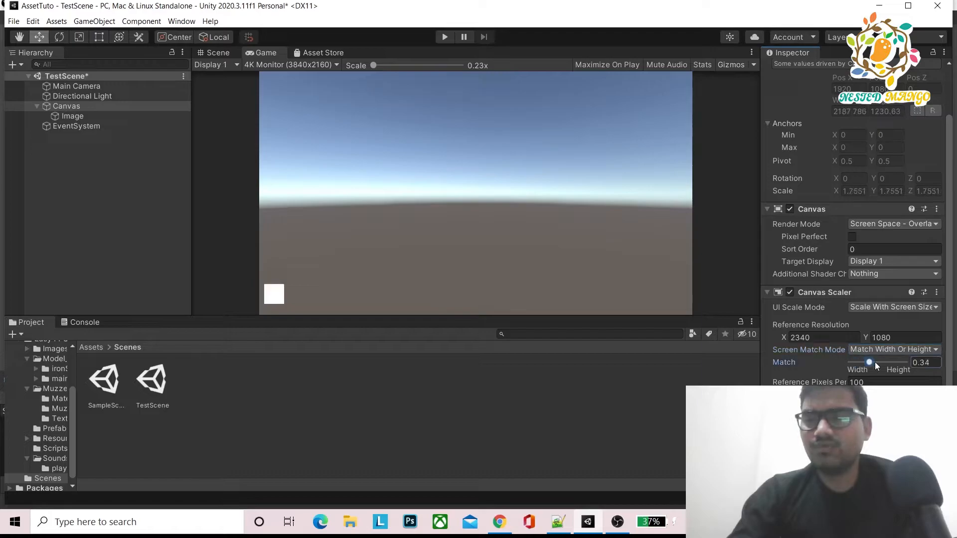
{"action": "left_click_drag", "start_coordinate": [869, 362], "coordinate": [893, 362]}
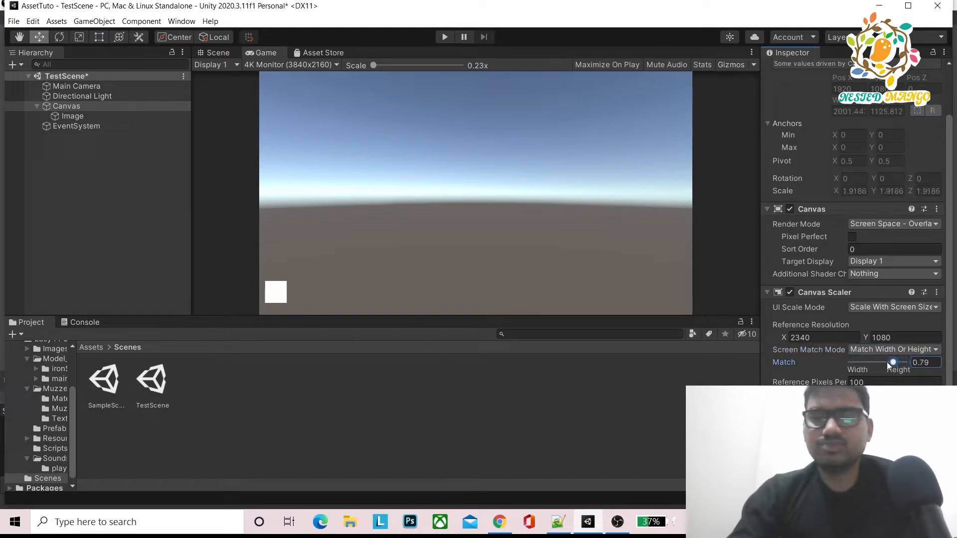
{"action": "left_click_drag", "start_coordinate": [895, 362], "coordinate": [850, 362]}
{"action": "type", "text": "0.5"}
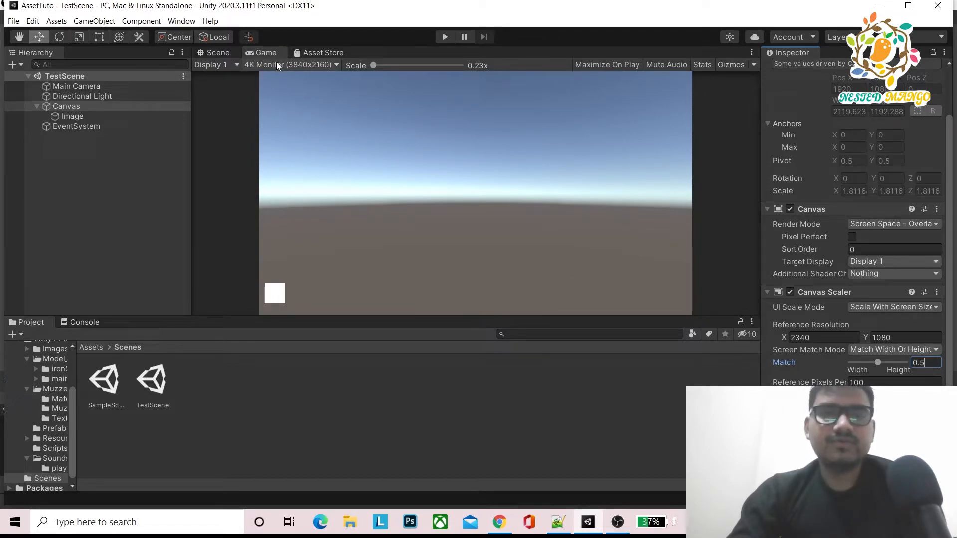
Preview the game at webgl 960x600 and then PC 1920x1080 resolution.
{"action": "left_click", "coordinate": [290, 65]}
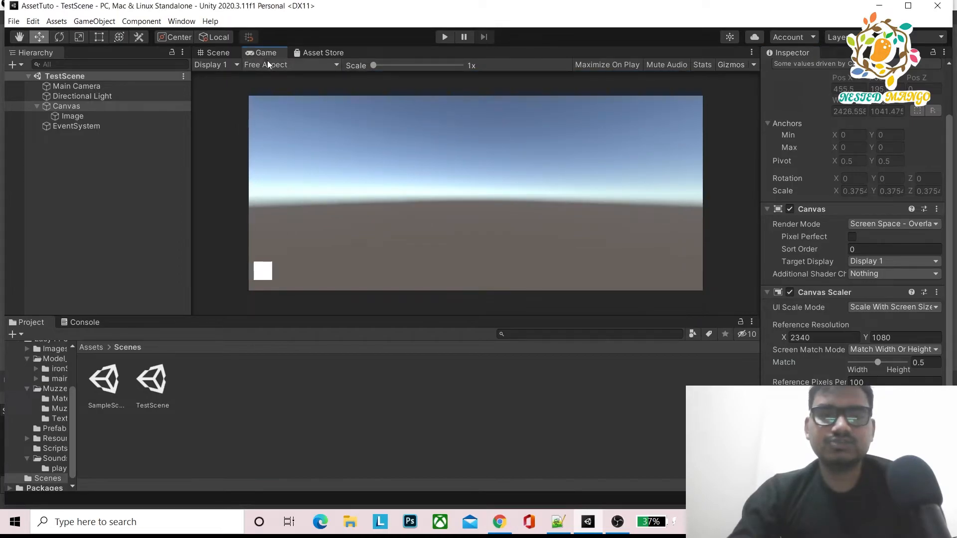
{"action": "left_click", "coordinate": [290, 65]}
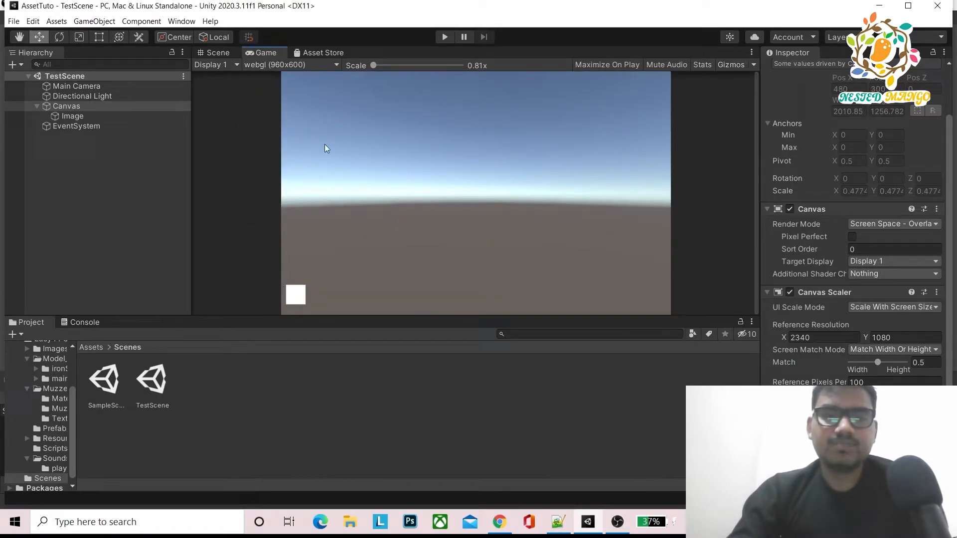
{"action": "left_click", "coordinate": [290, 65]}
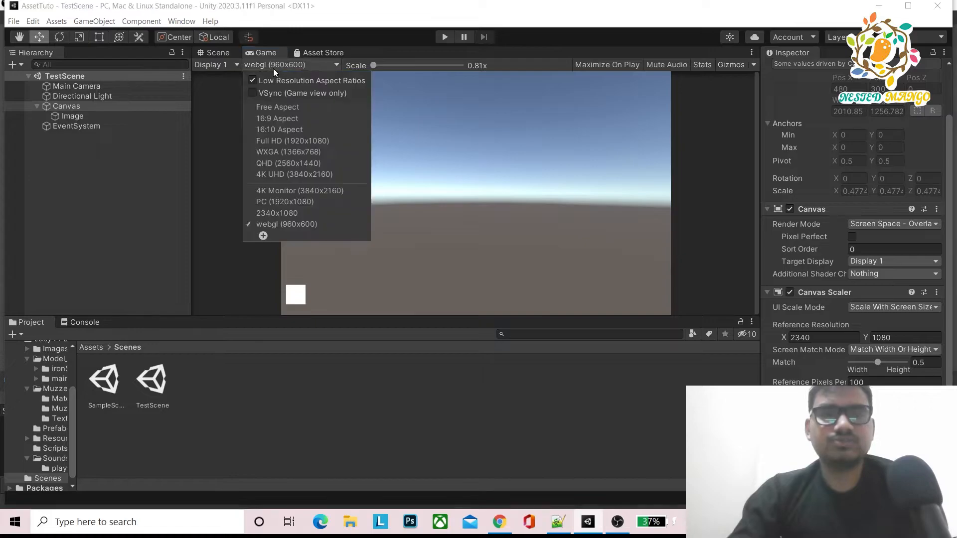
{"action": "left_click", "coordinate": [285, 201]}
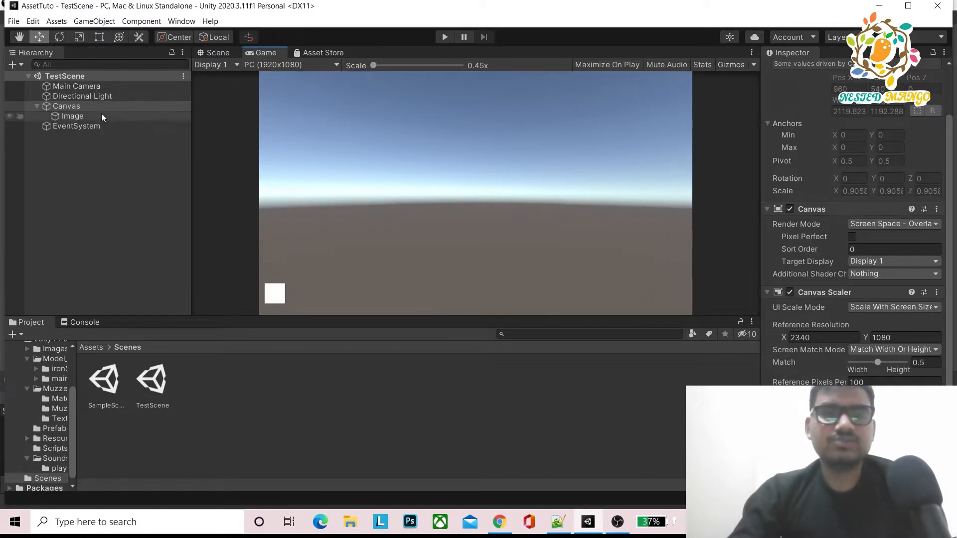
Confirm the Image's bottom-left anchor preset, then select Canvas in the Scene view.
{"action": "left_click", "coordinate": [66, 106]}
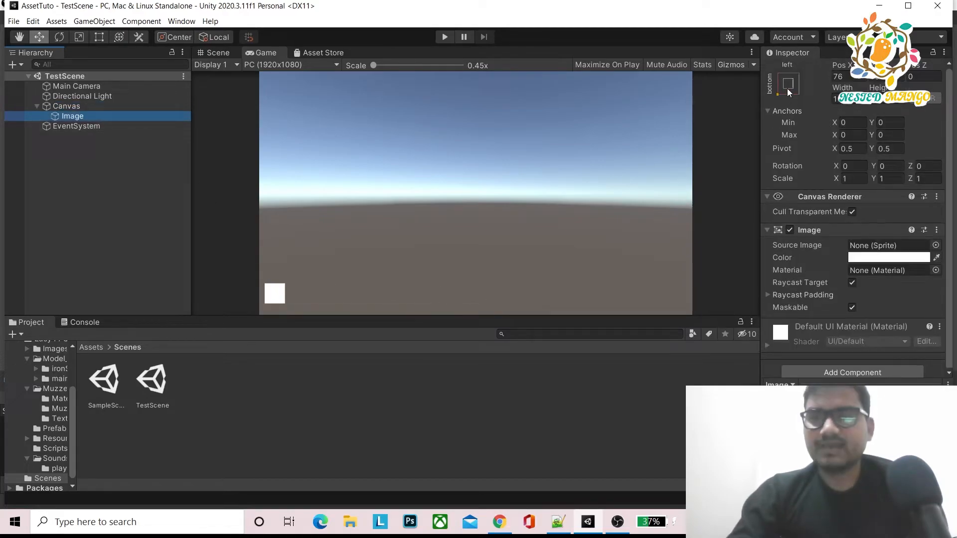
{"action": "left_click", "coordinate": [787, 83]}
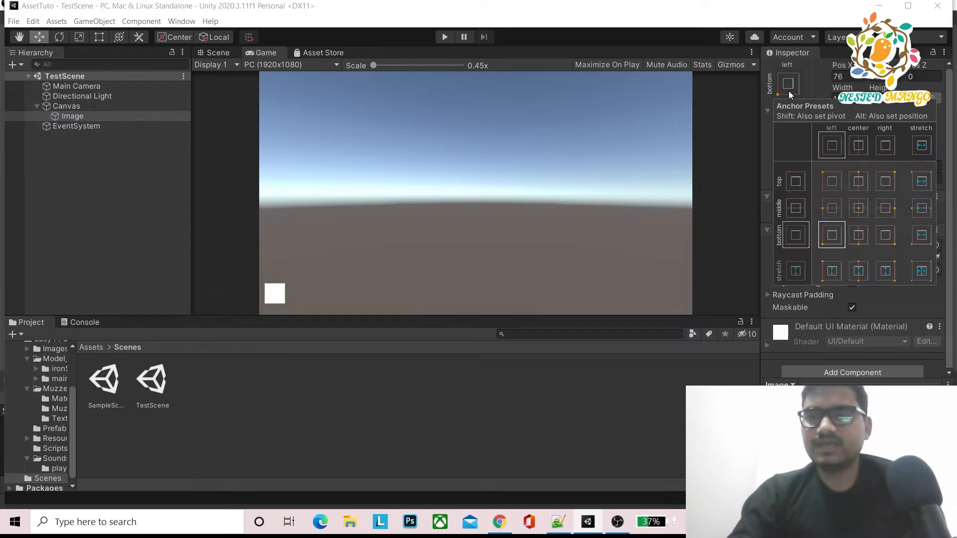
{"action": "mouse_move", "coordinate": [919, 283]}
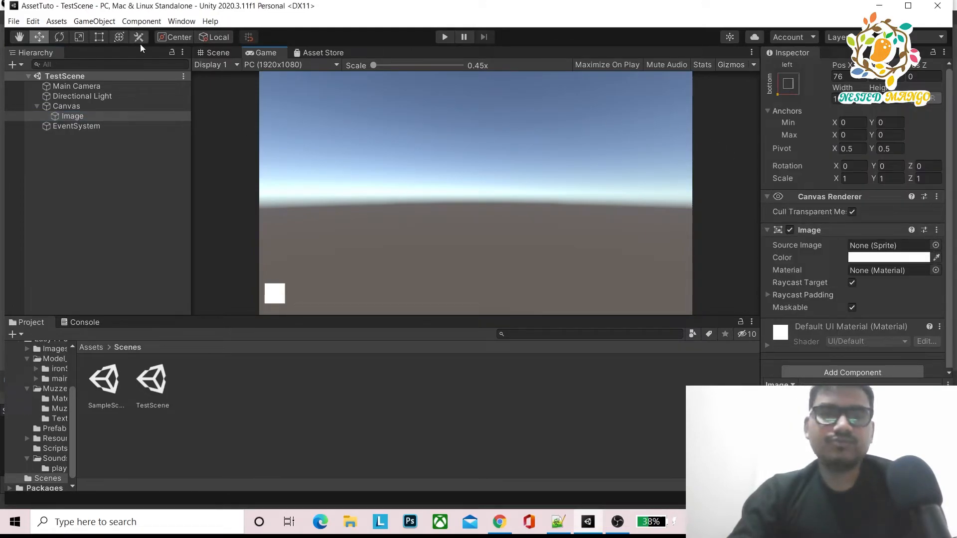
{"action": "left_click", "coordinate": [217, 52]}
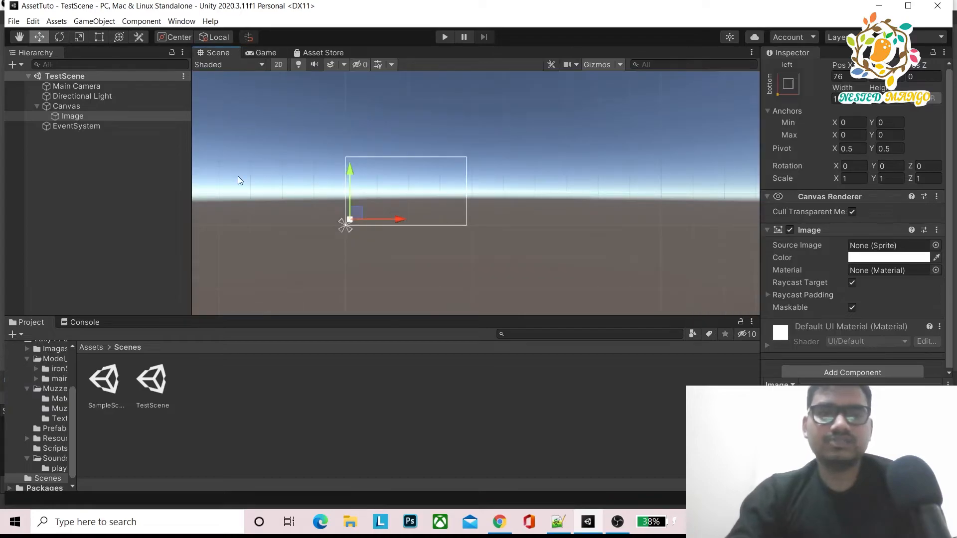
{"action": "left_click", "coordinate": [66, 106]}
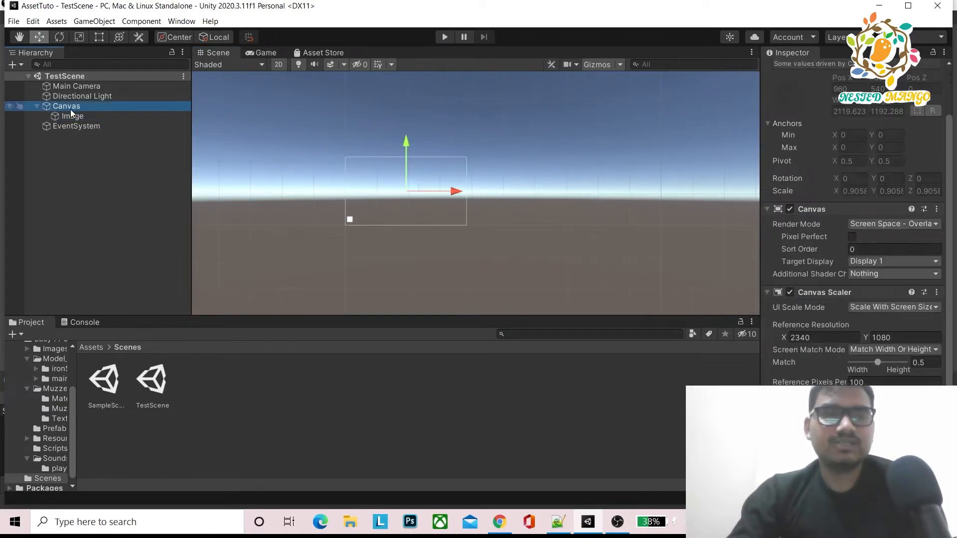
Add a Raw Image under Canvas and give it custom anchors around the top centre.
{"action": "right_click", "coordinate": [65, 105]}
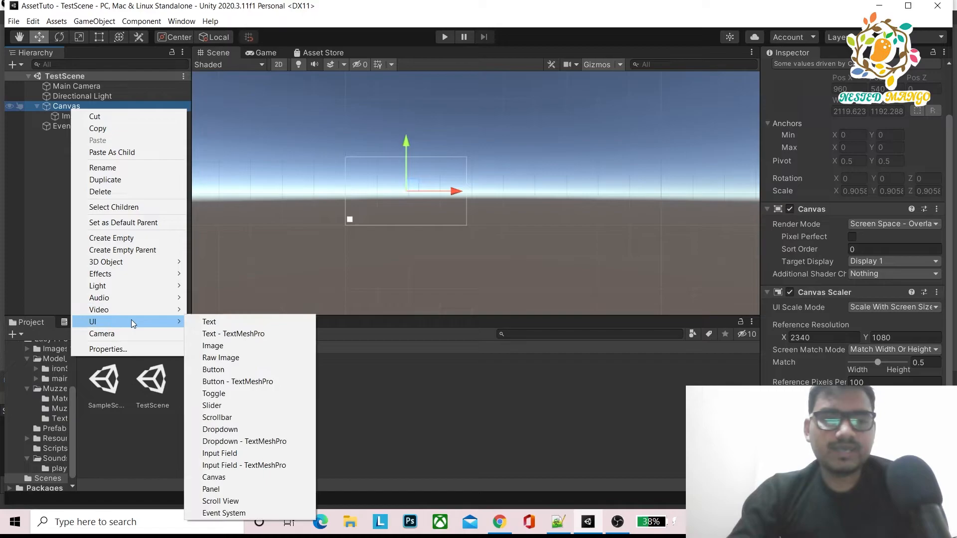
{"action": "left_click", "coordinate": [221, 357]}
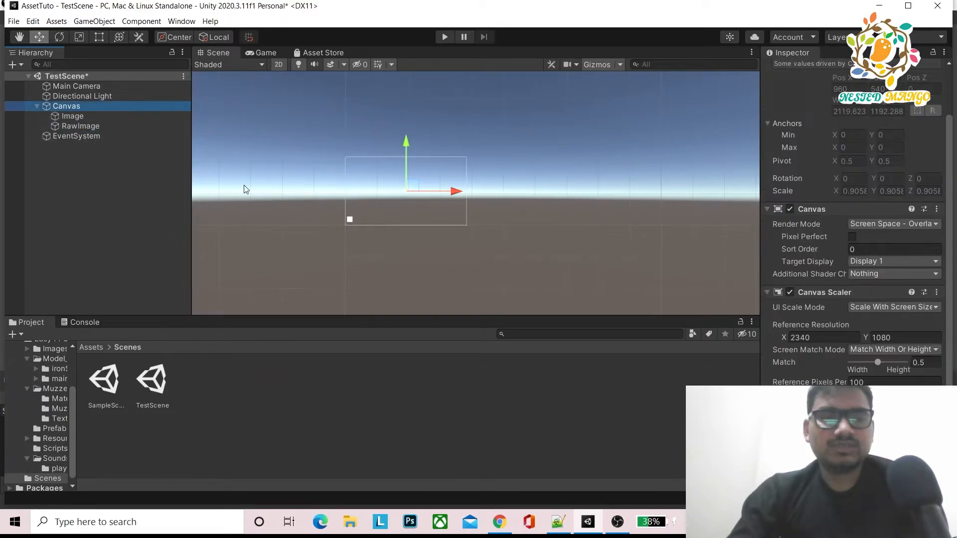
{"action": "left_click", "coordinate": [81, 126]}
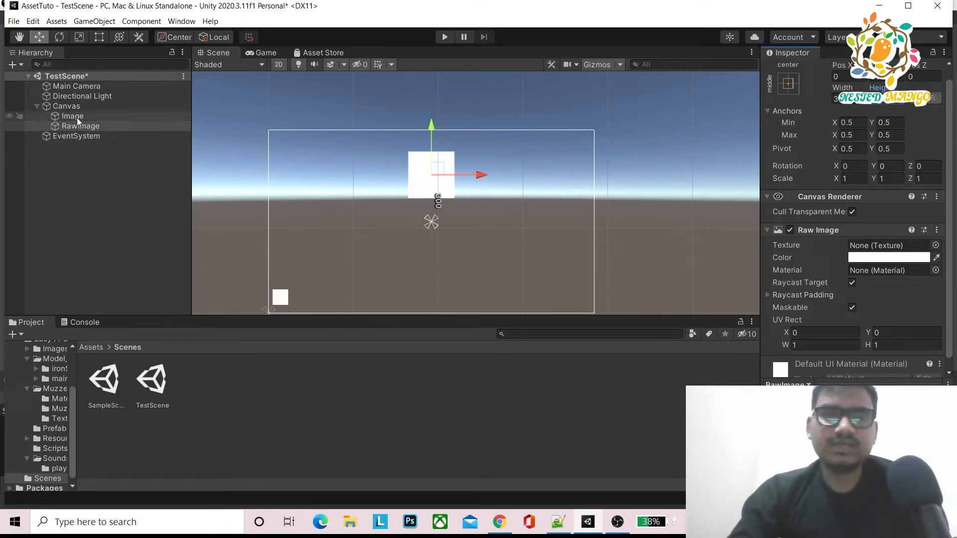
{"action": "left_click", "coordinate": [79, 125]}
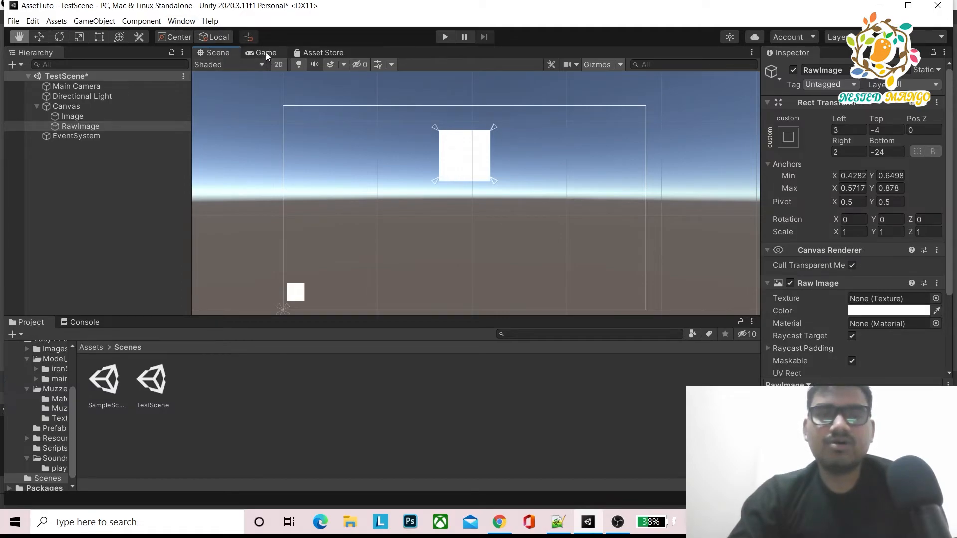
Preview the layout at 16:9 and QHD 2560x1440, then reselect RawImage and Canvas.
{"action": "left_click", "coordinate": [265, 52]}
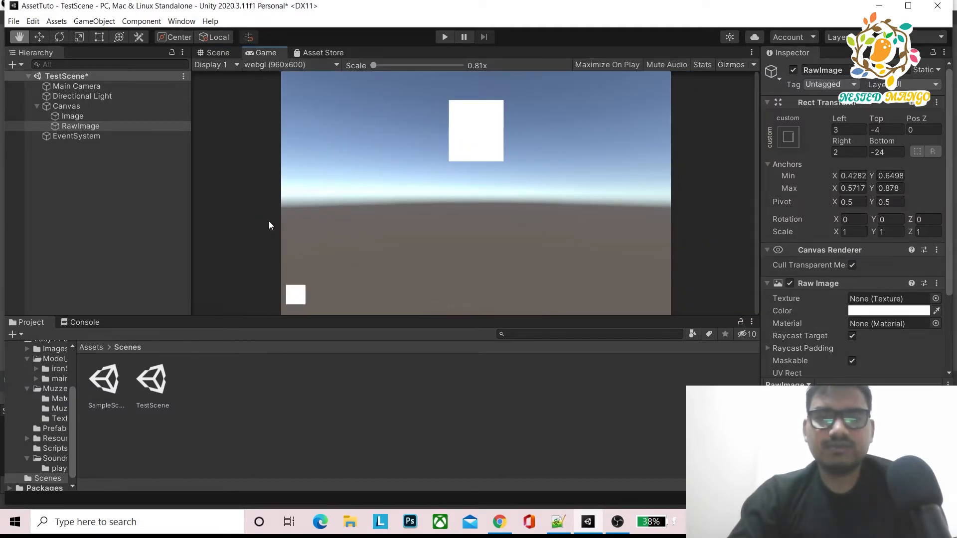
{"action": "left_click", "coordinate": [290, 65]}
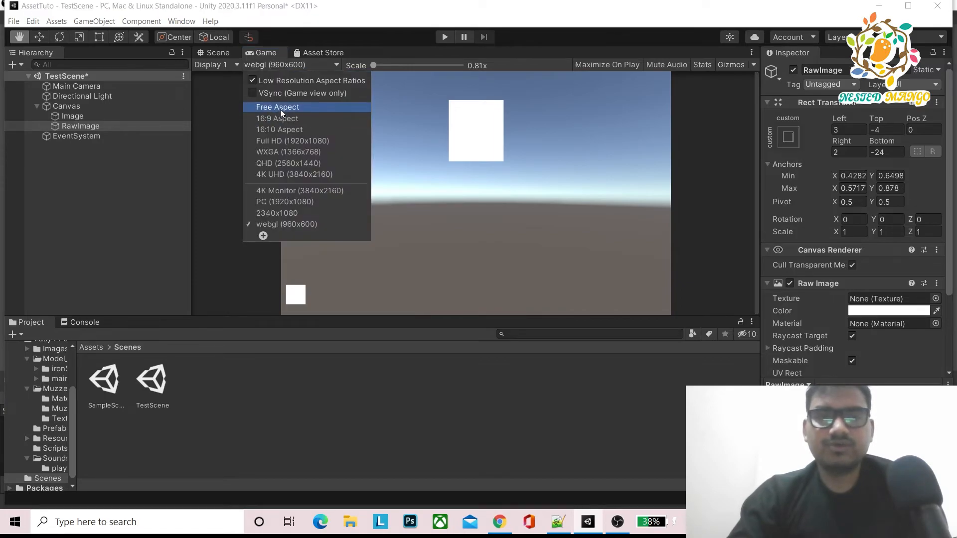
{"action": "left_click", "coordinate": [278, 118]}
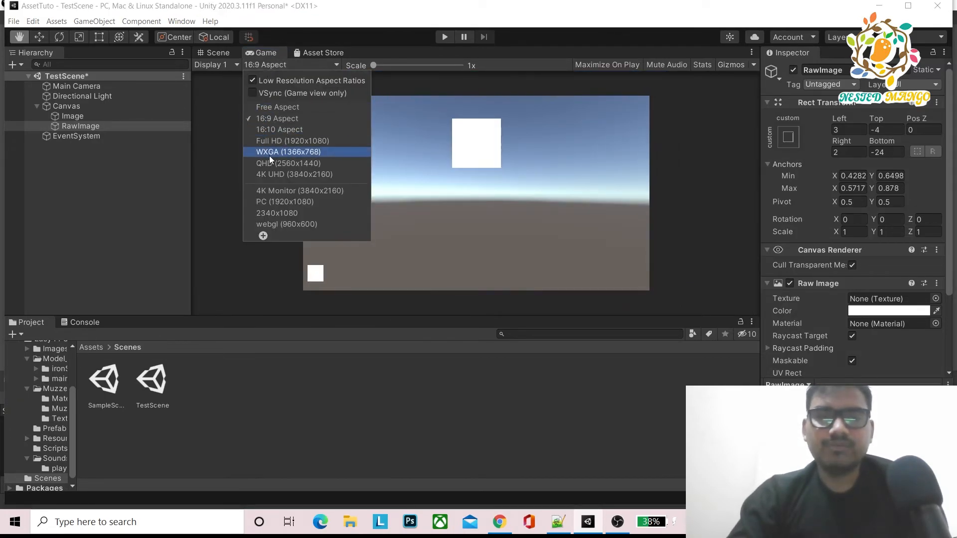
{"action": "left_click", "coordinate": [288, 163]}
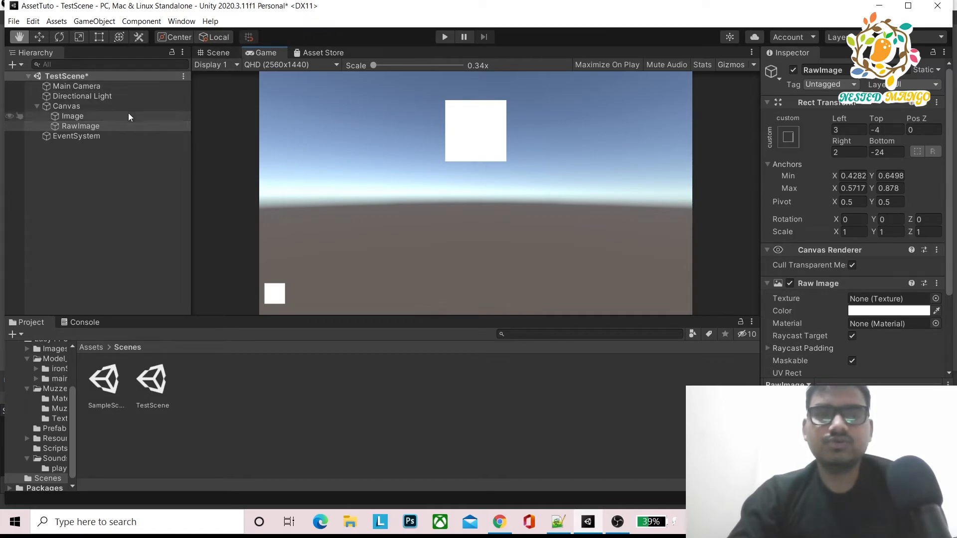
{"action": "left_click", "coordinate": [80, 126]}
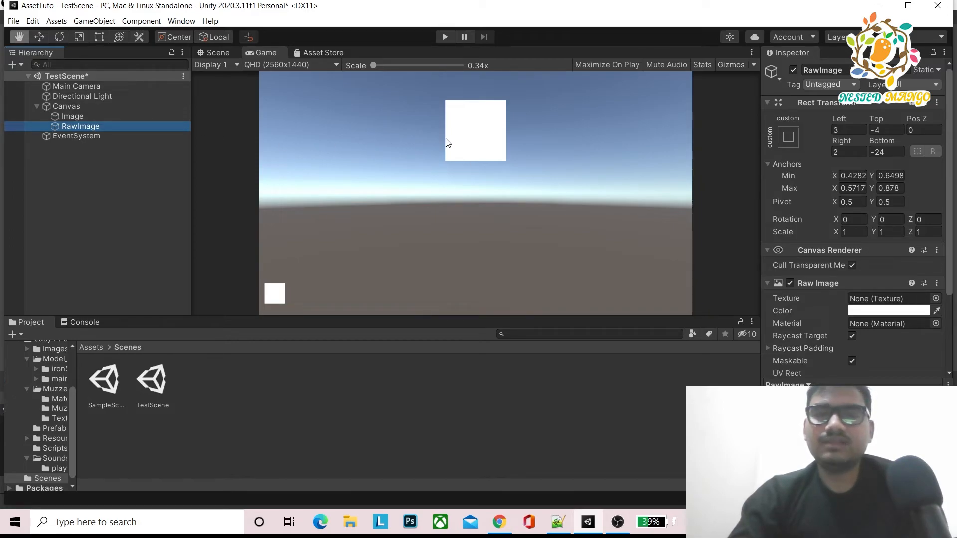
{"action": "mouse_move", "coordinate": [376, 133]}
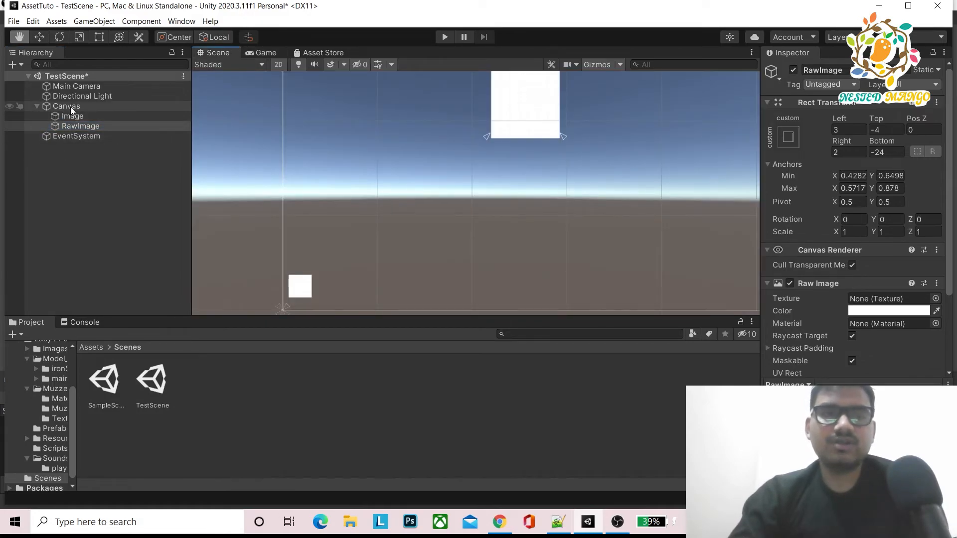
{"action": "left_click", "coordinate": [66, 105]}
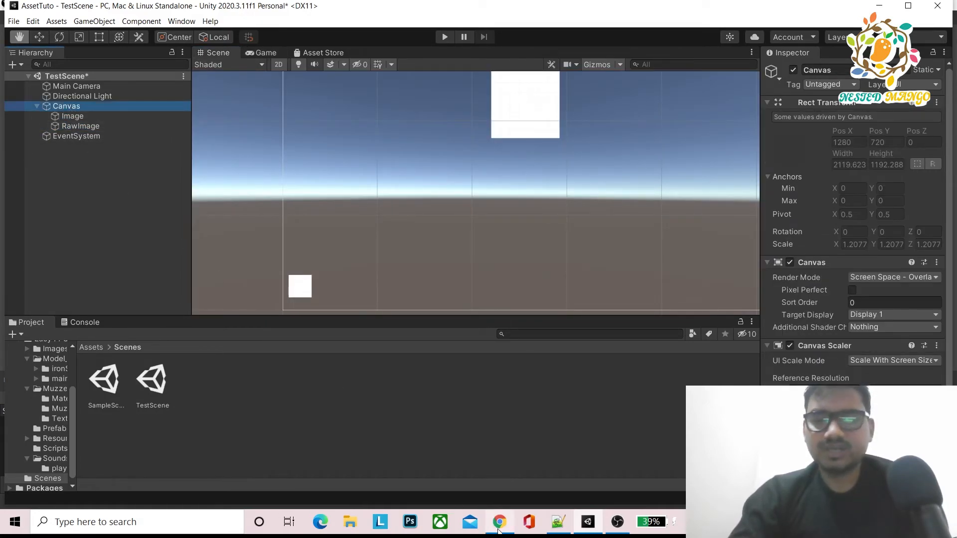
Switch to the browser's multiple-resolutions UI manual page and scroll down to Scaling with Screen Size.
{"action": "left_click", "coordinate": [499, 521]}
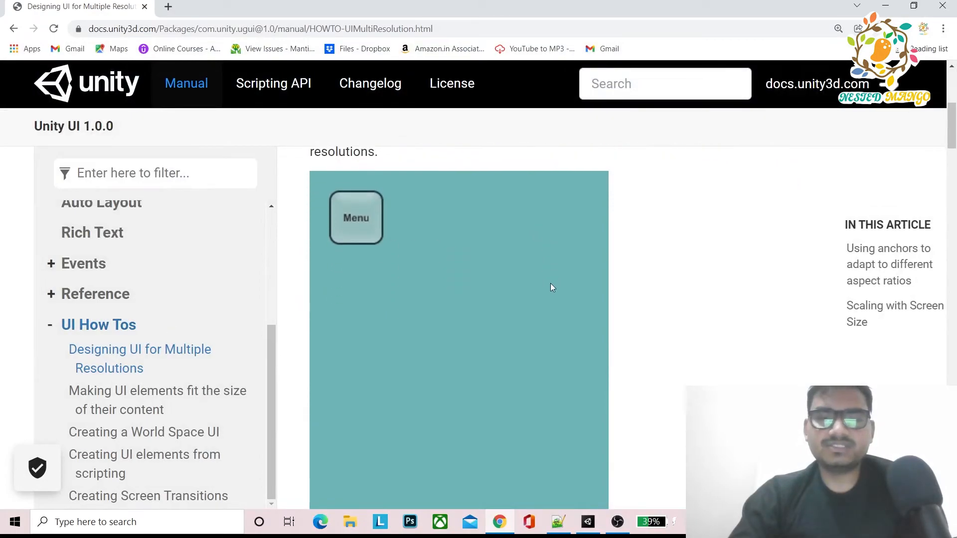
{"action": "scroll", "scroll_direction": "down", "scroll_amount": 3}
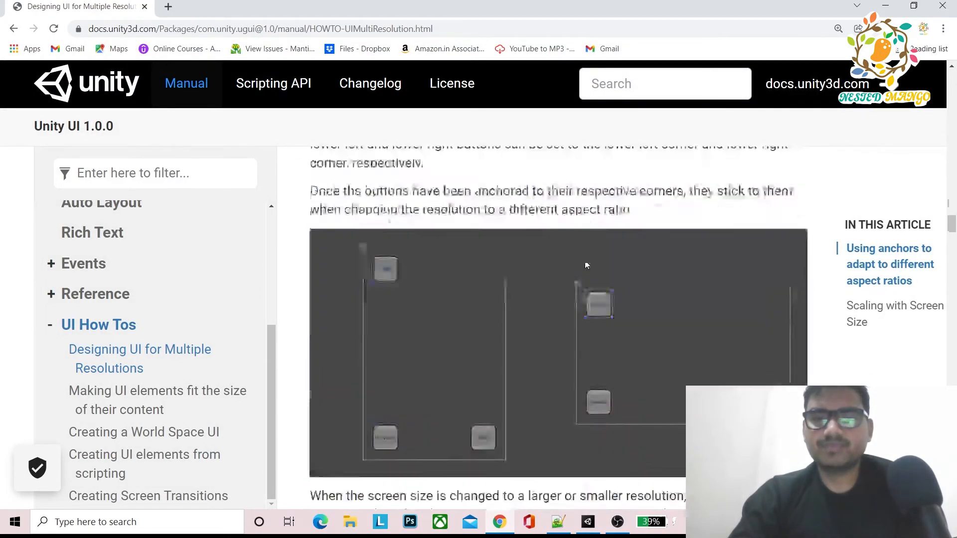
{"action": "scroll", "scroll_direction": "down", "scroll_amount": 3}
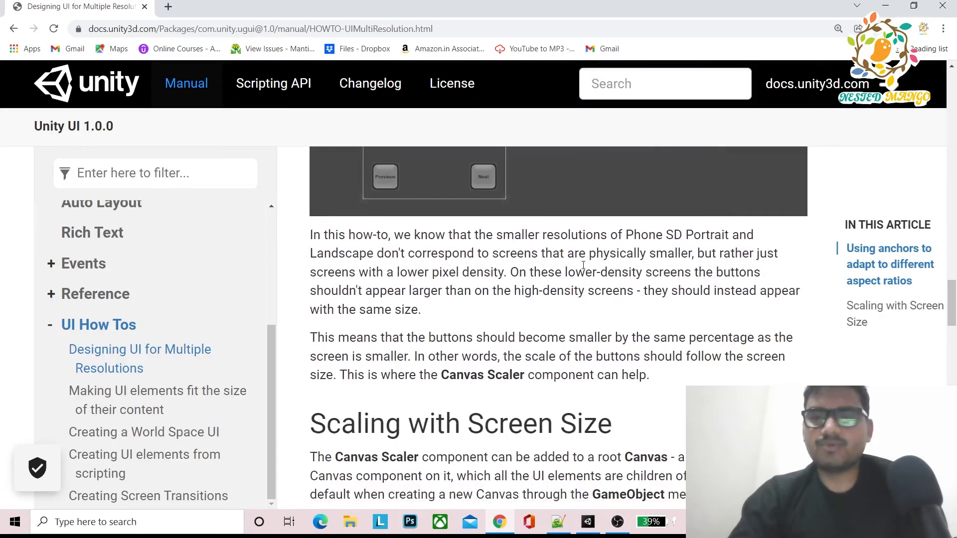
{"action": "scroll", "scroll_direction": "down", "scroll_amount": 3}
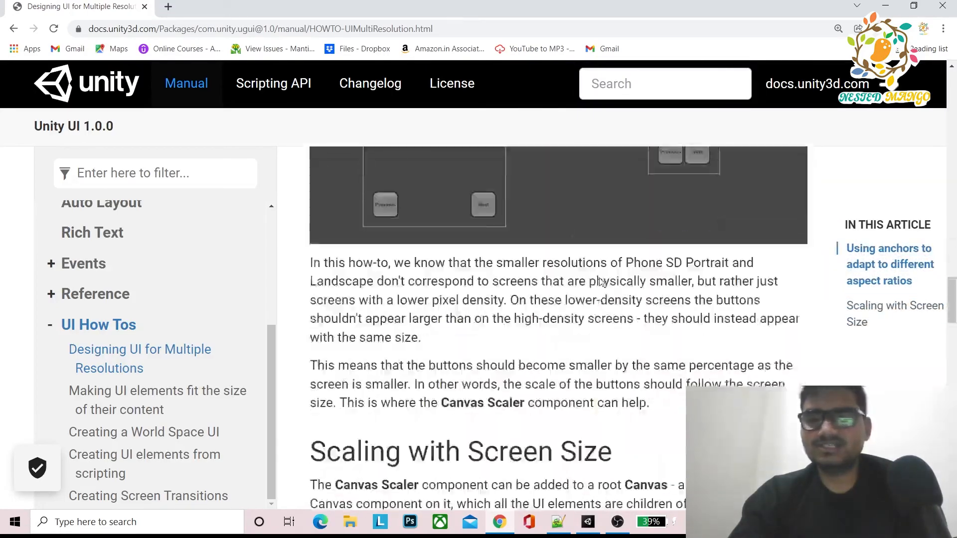
{"action": "scroll", "scroll_direction": "down", "scroll_amount": 3}
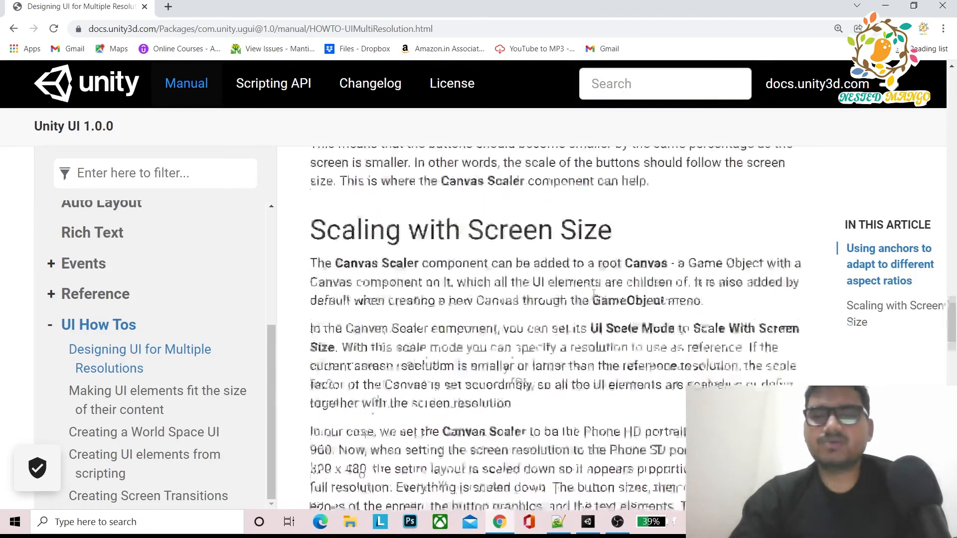
{"action": "scroll", "scroll_direction": "down", "scroll_amount": 3}
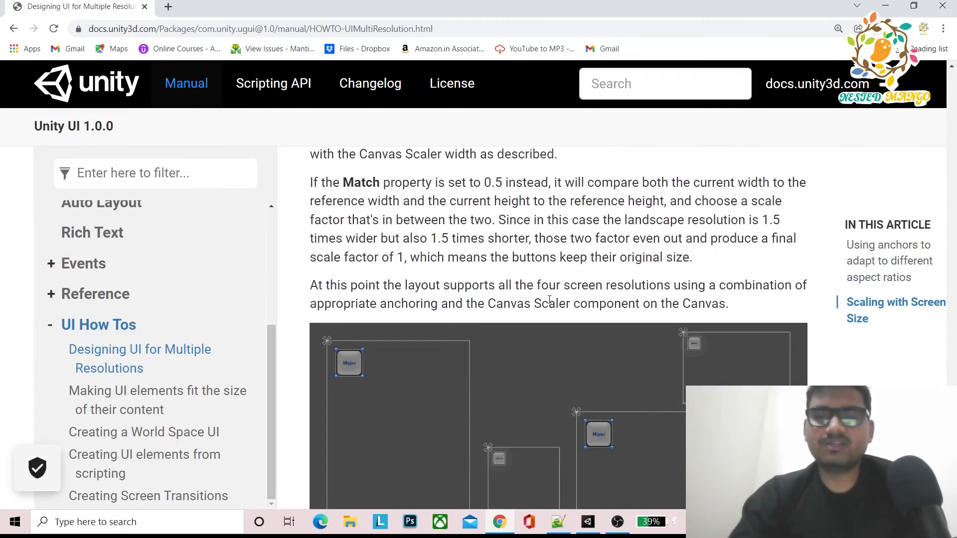
{"action": "scroll", "scroll_direction": "down", "scroll_amount": 3}
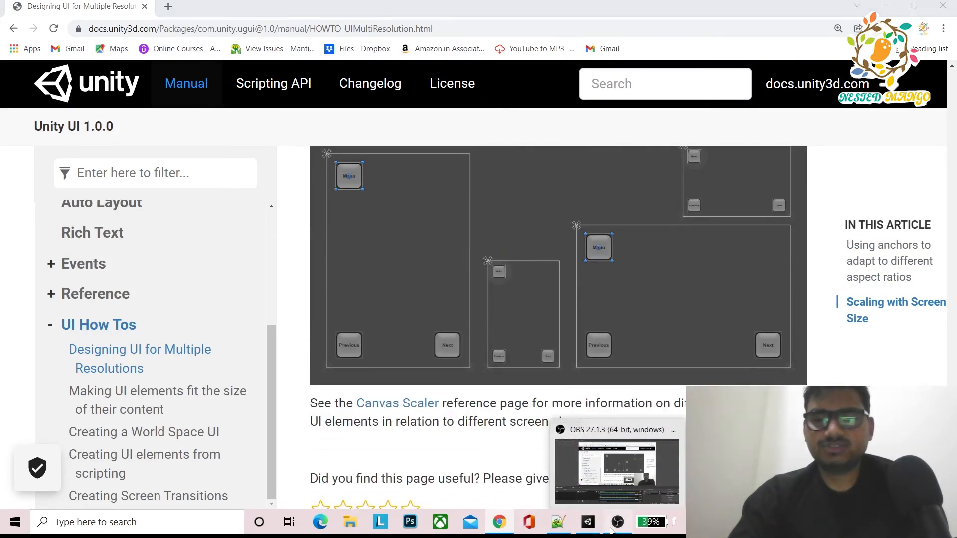
{"action": "left_click", "coordinate": [616, 470]}
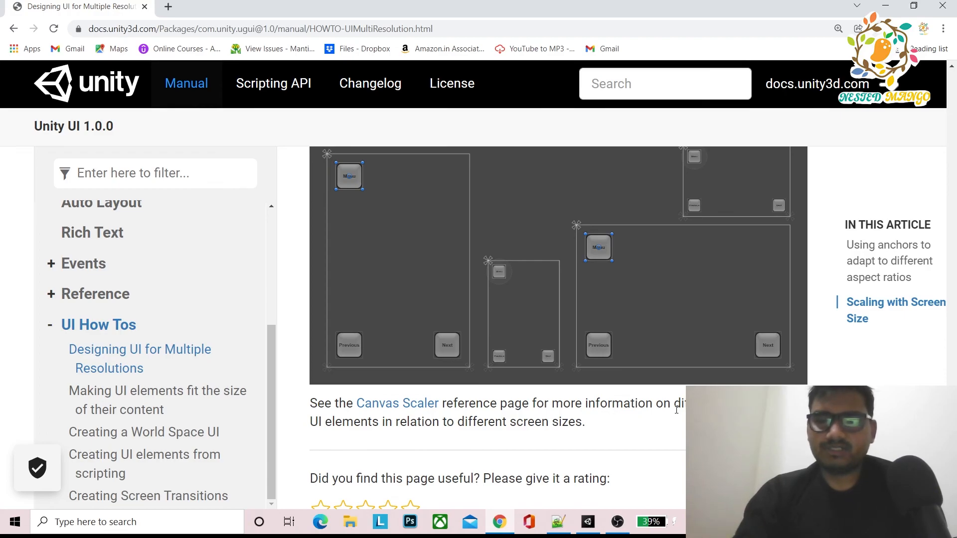
{"action": "mouse_move", "coordinate": [617, 521]}
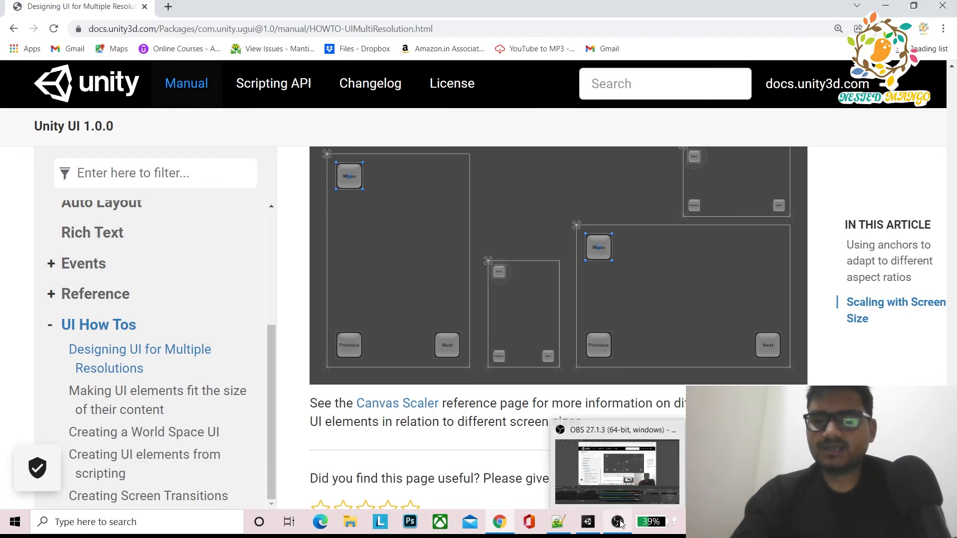